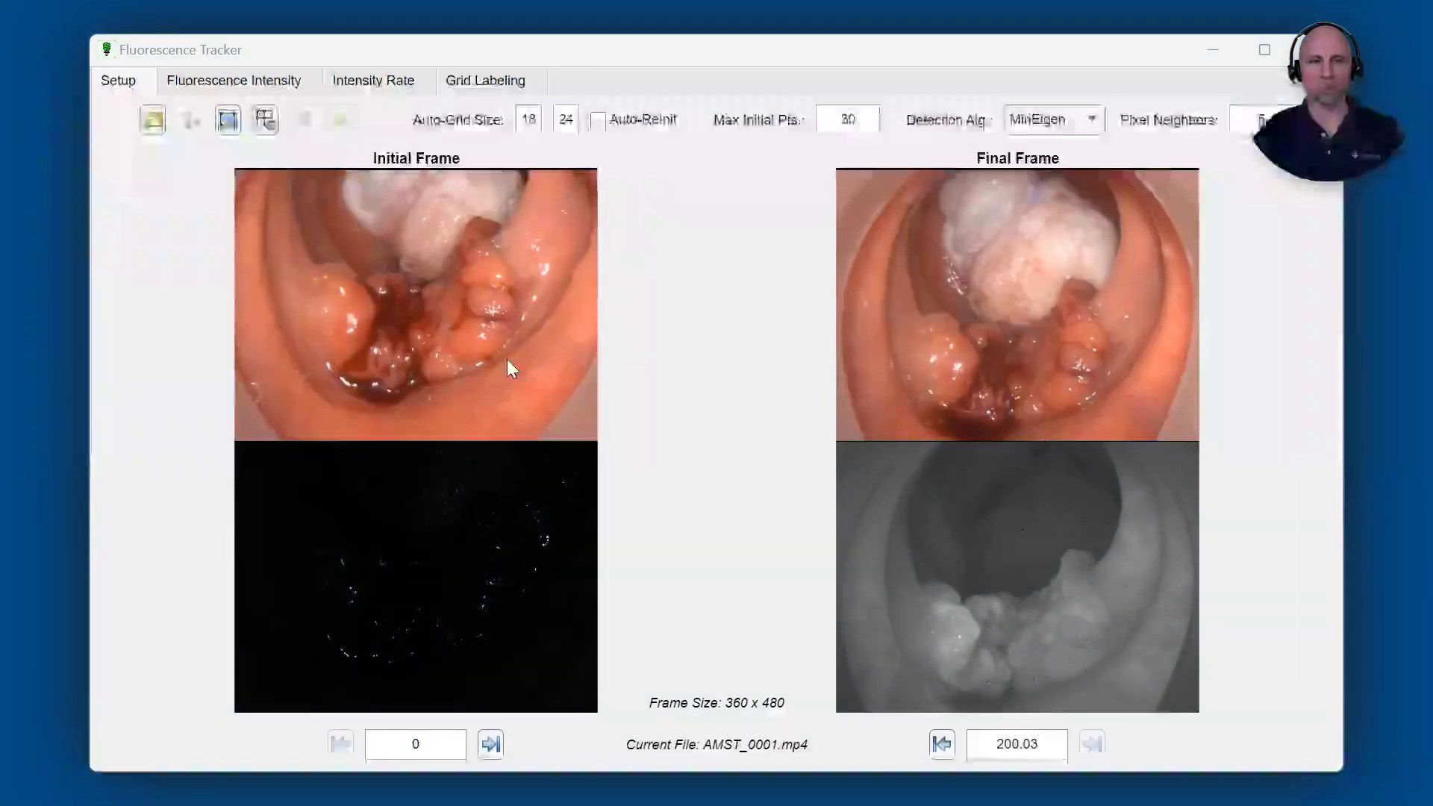
Overlay an 18-by-24 auto grid of tracking regions on the initial frame of AMST_0001.mp4.
left_click(264, 120)
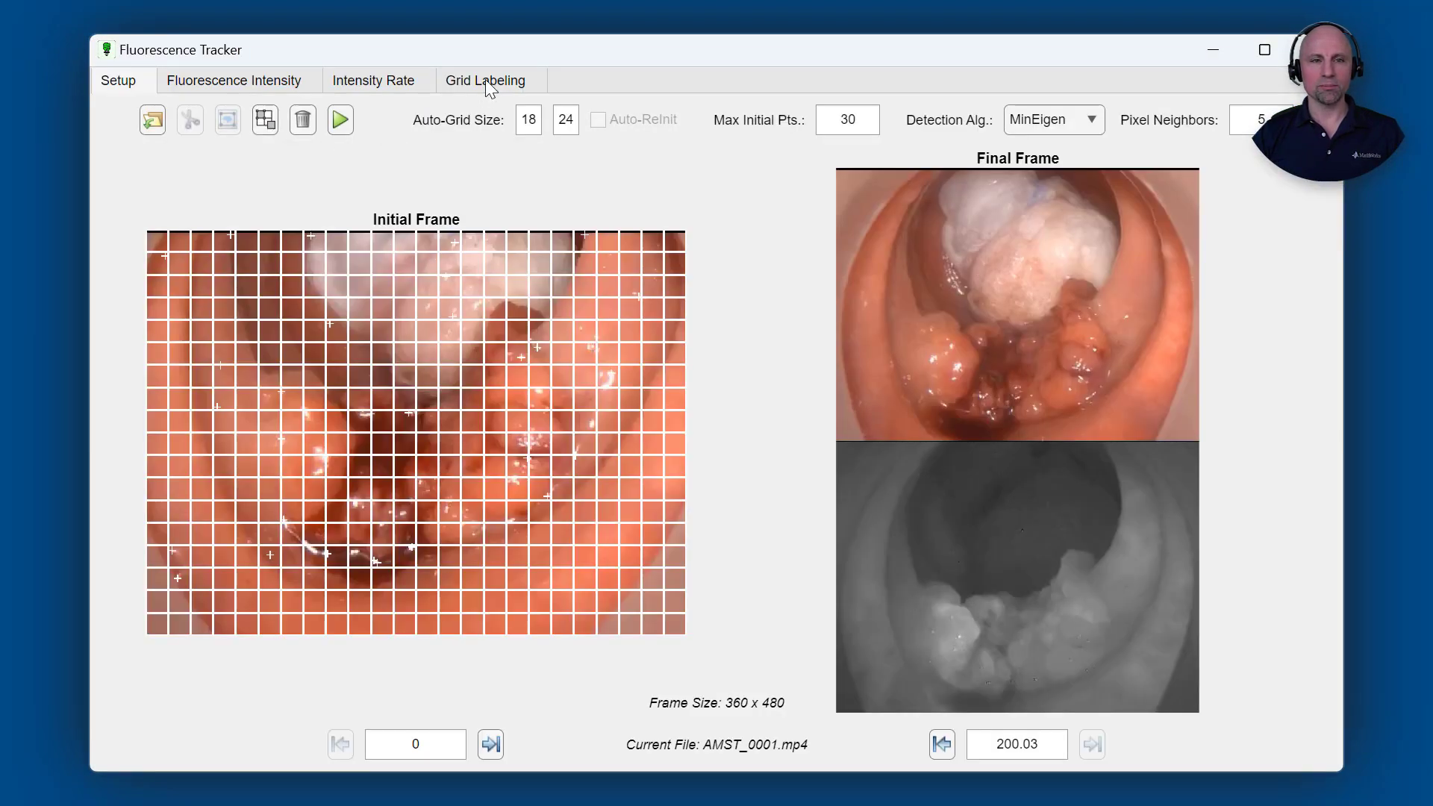
Label a 3x3 block of upper-right regions 'Negative' and a 3x3 lower-centre block 'Cancer'.
left_click(485, 80)
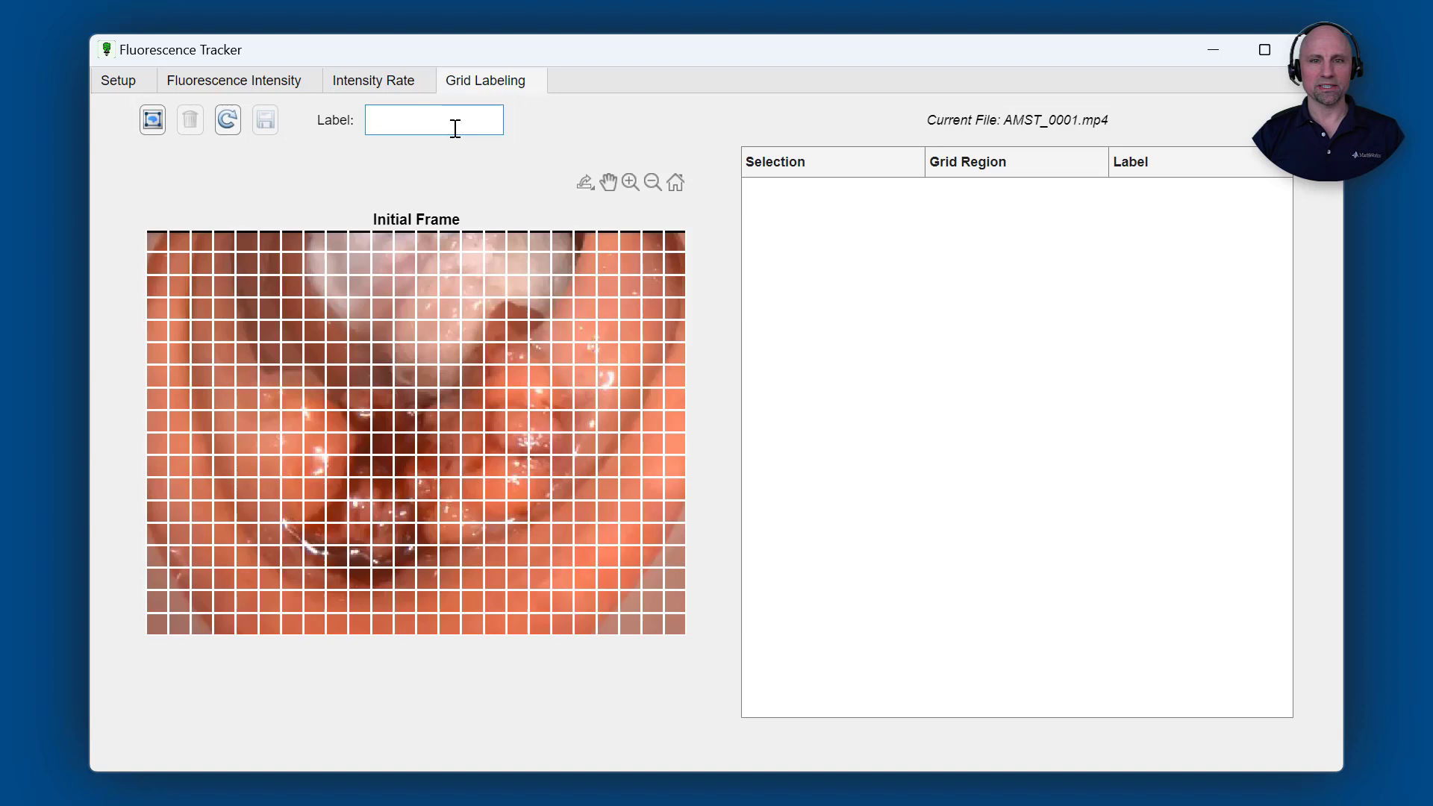
type("Negative")
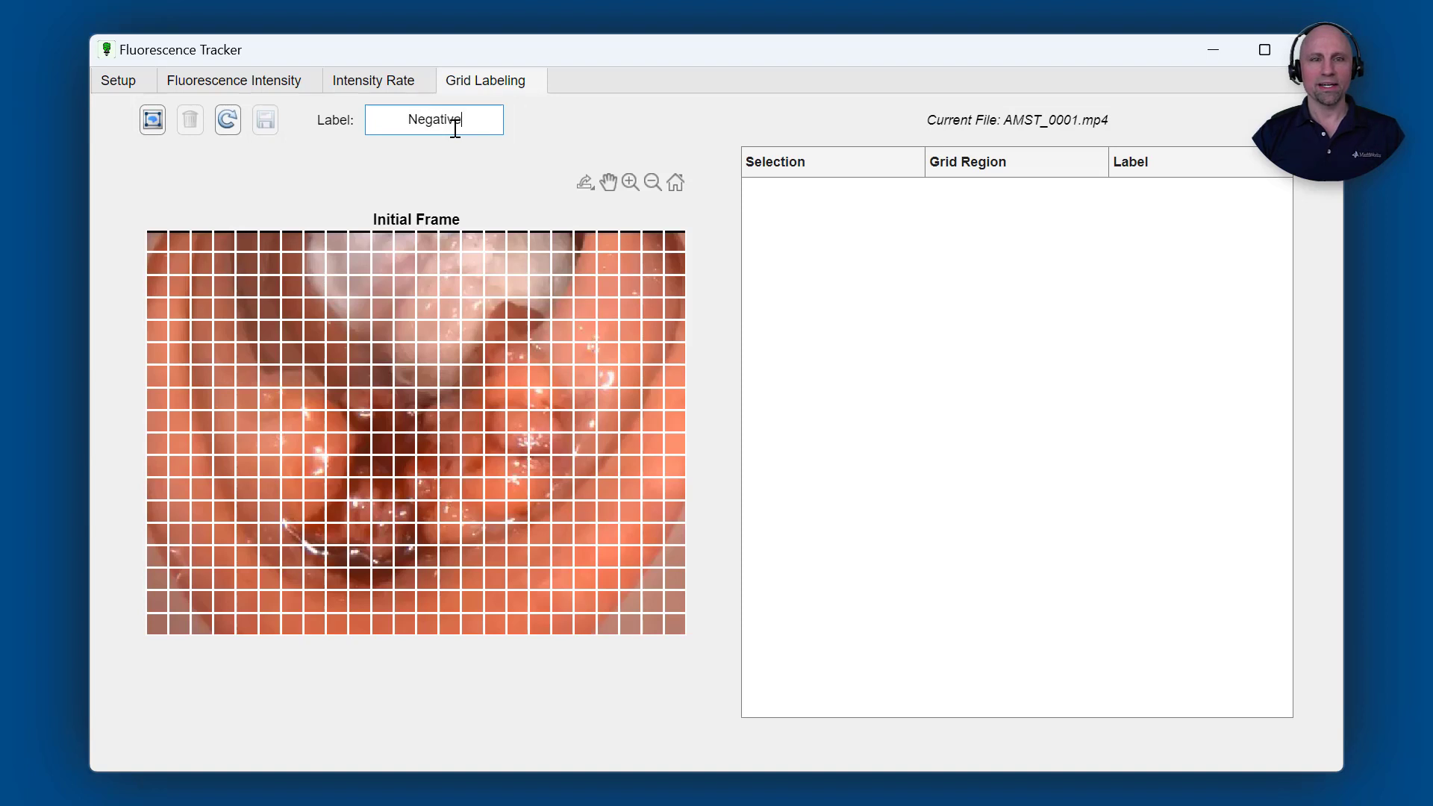
left_click(153, 120)
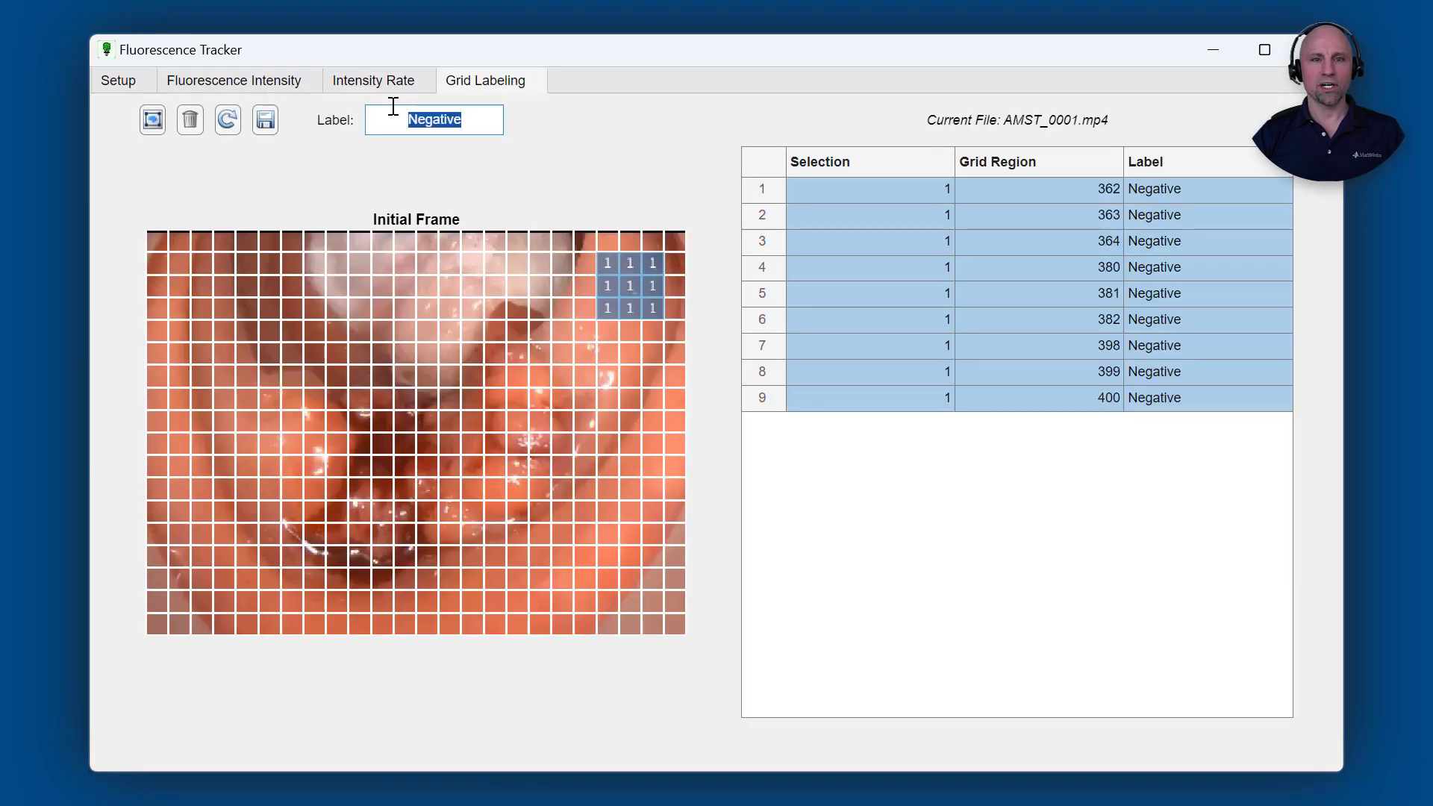
type("Cancer")
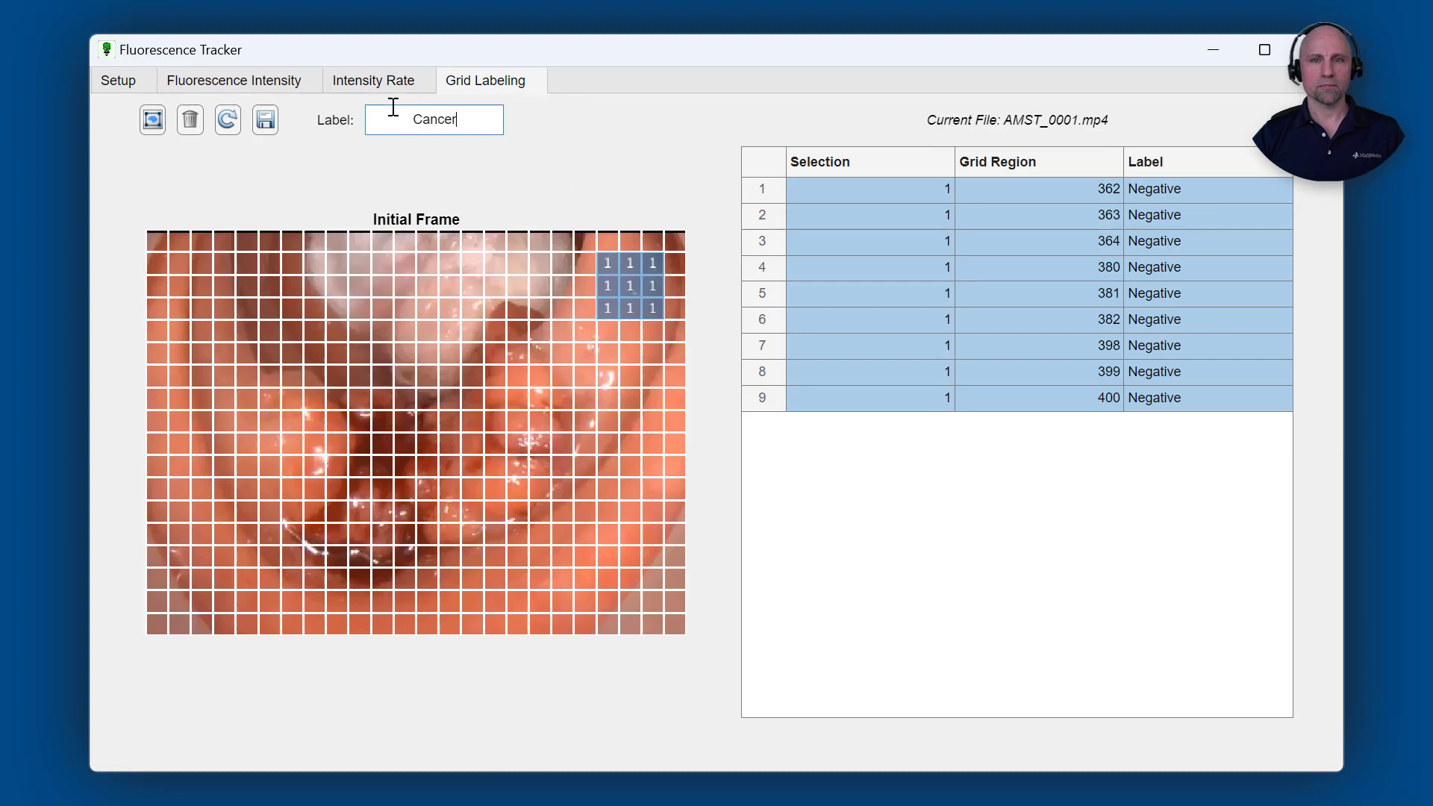
left_click(152, 119)
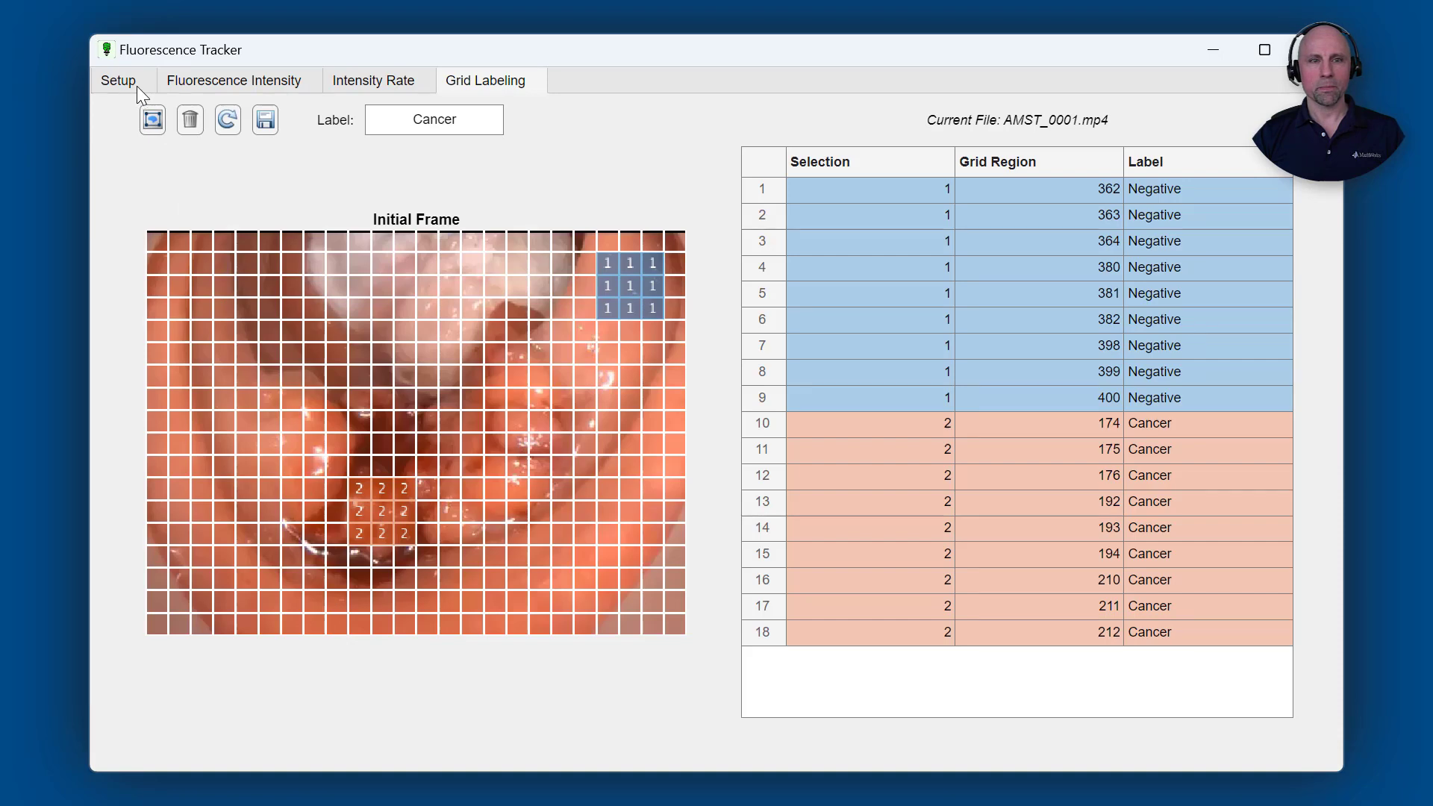
Run grid tracking through the whole video without saving a copy, then dismiss the playback.
left_click(116, 81)
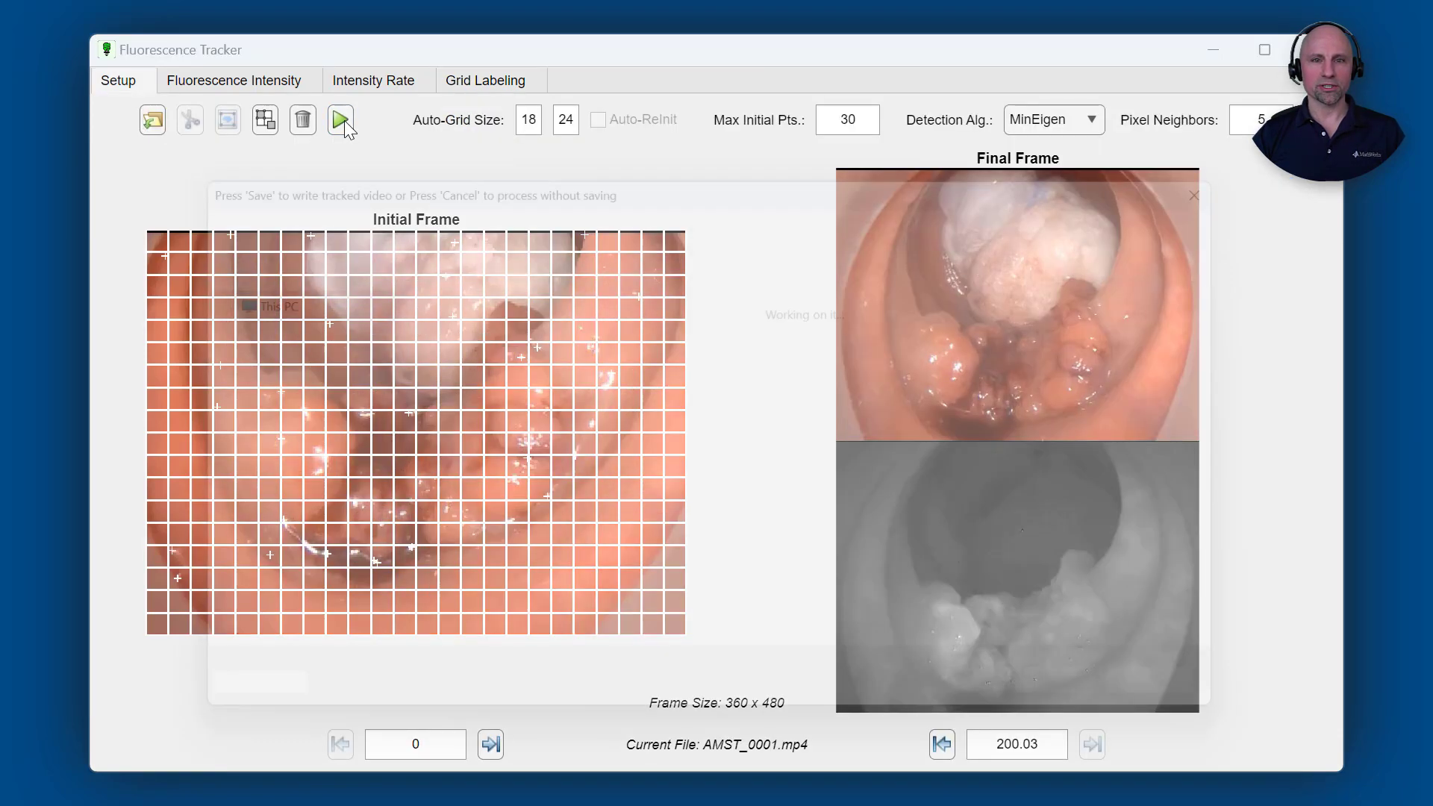
left_click(340, 119)
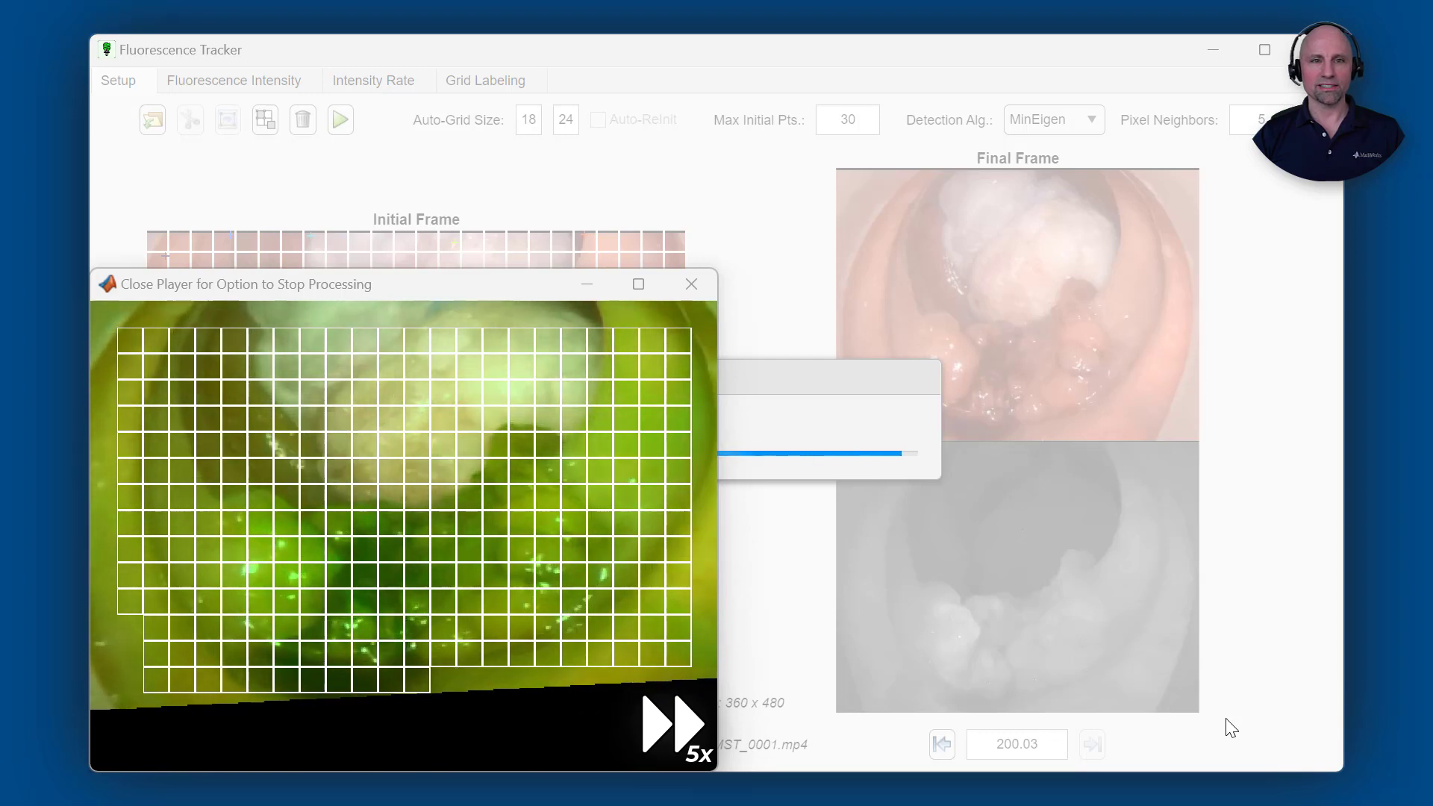
left_click(691, 283)
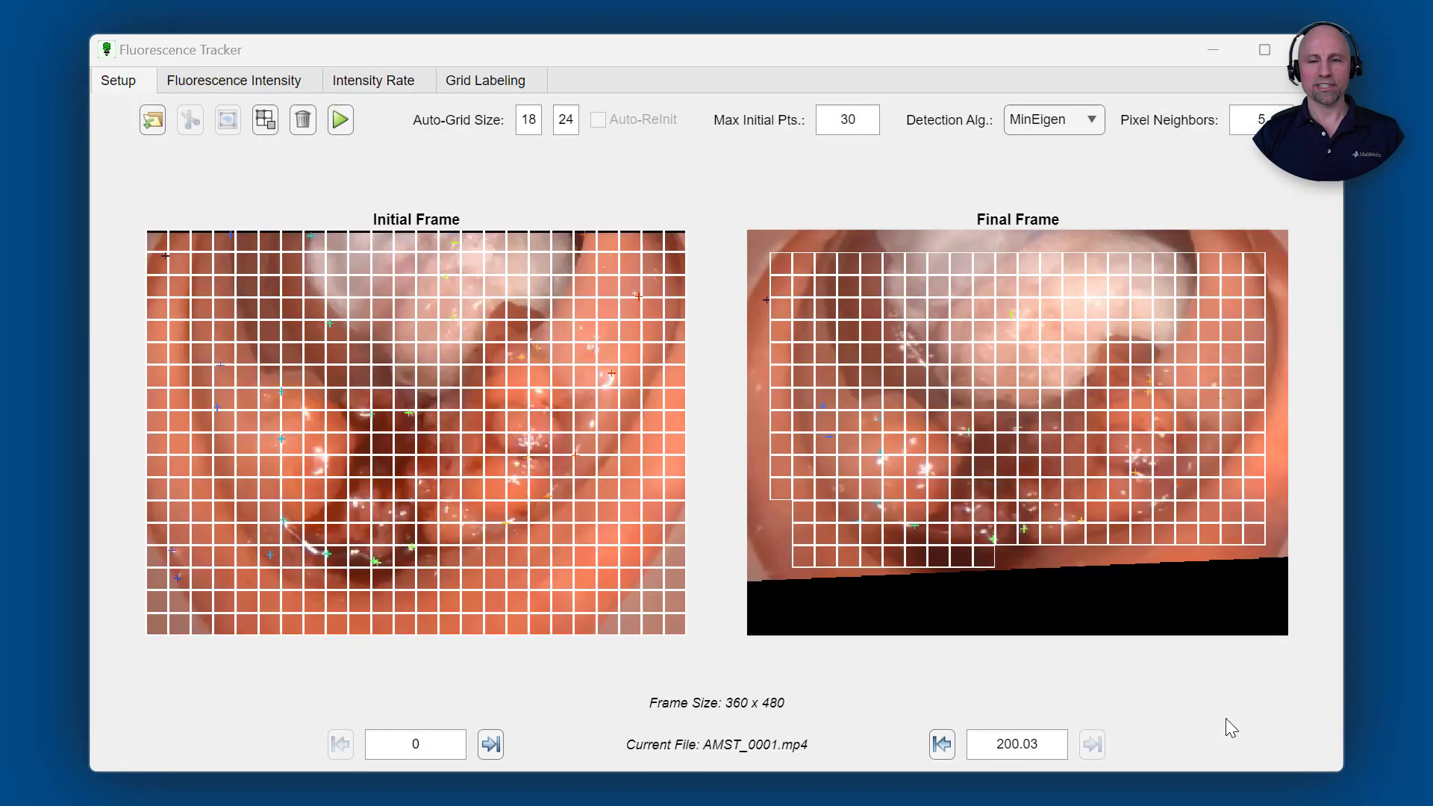
View the Negative and Cancer intensity curves and export the labeled data to the workspace.
left_click(234, 81)
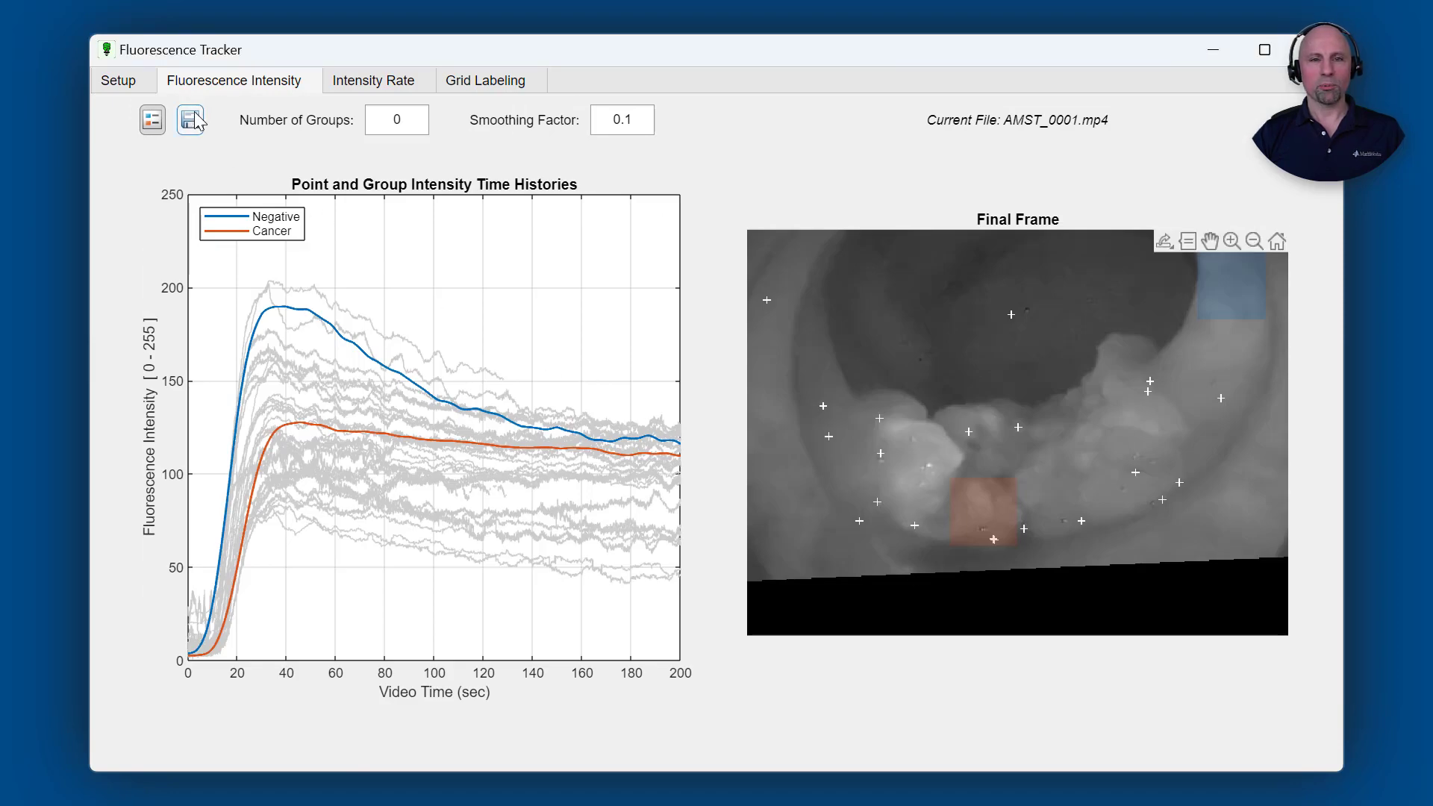
left_click(189, 120)
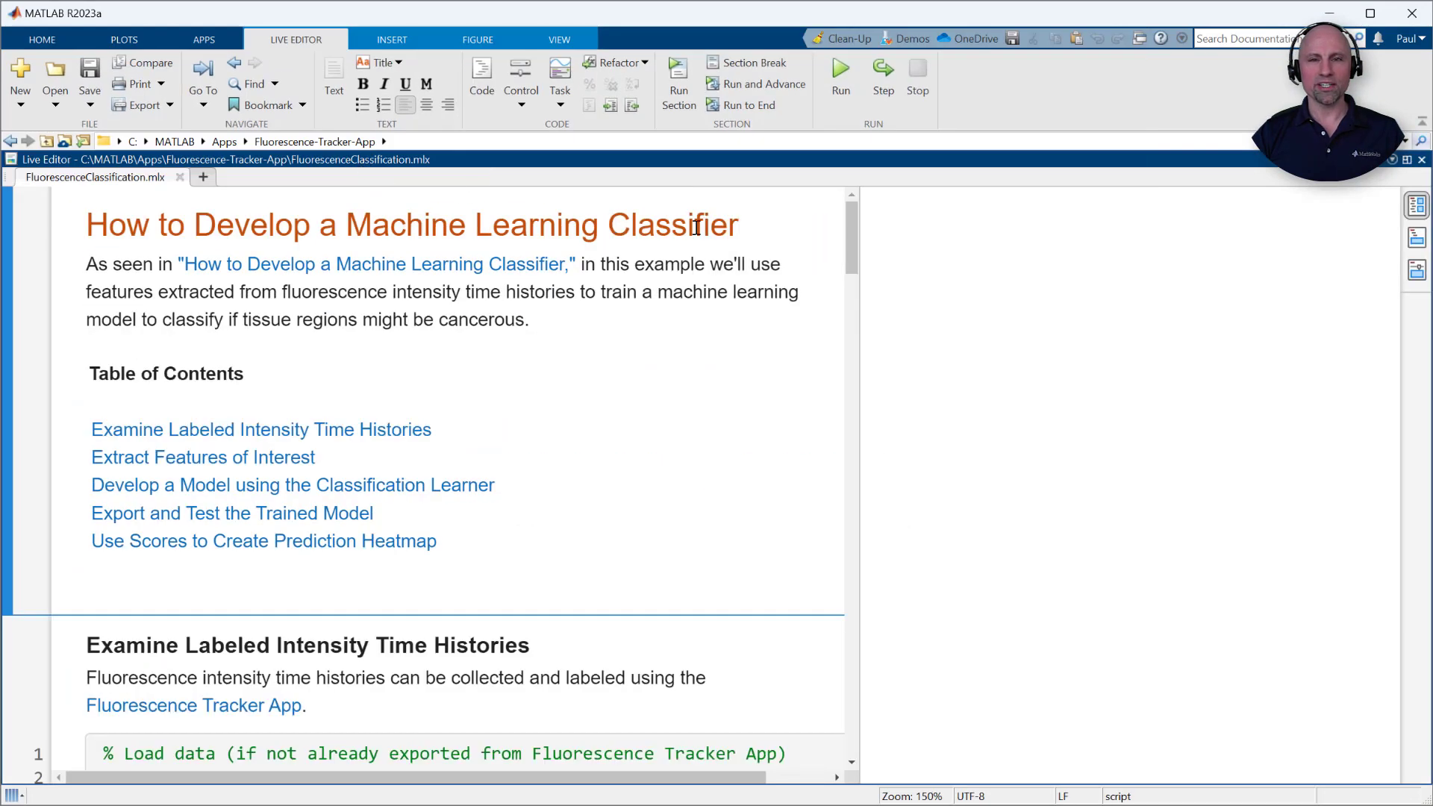
Run the first script section to plot smoothed Negative and Cancer intensity time histories.
scroll("down", 3)
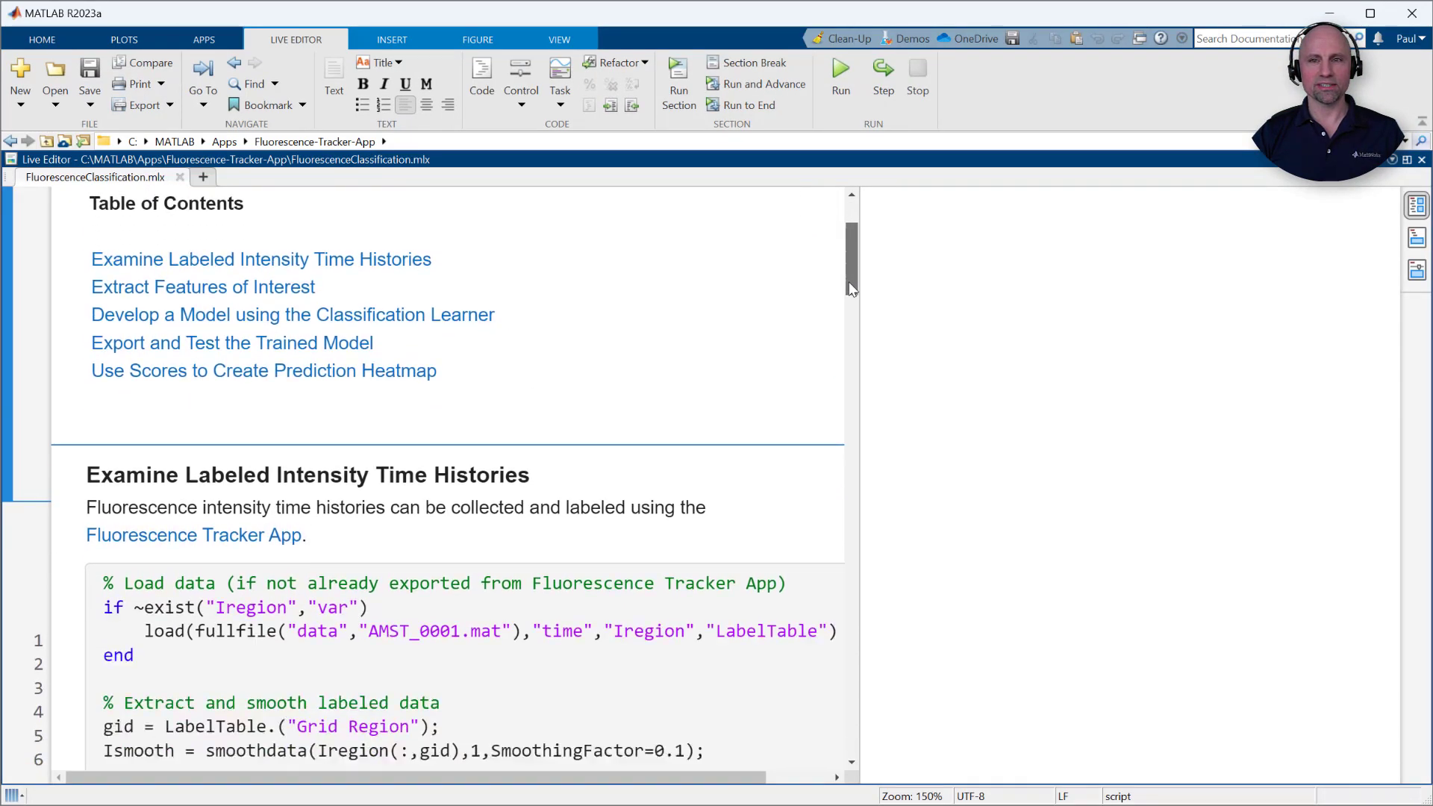
scroll("down", 3)
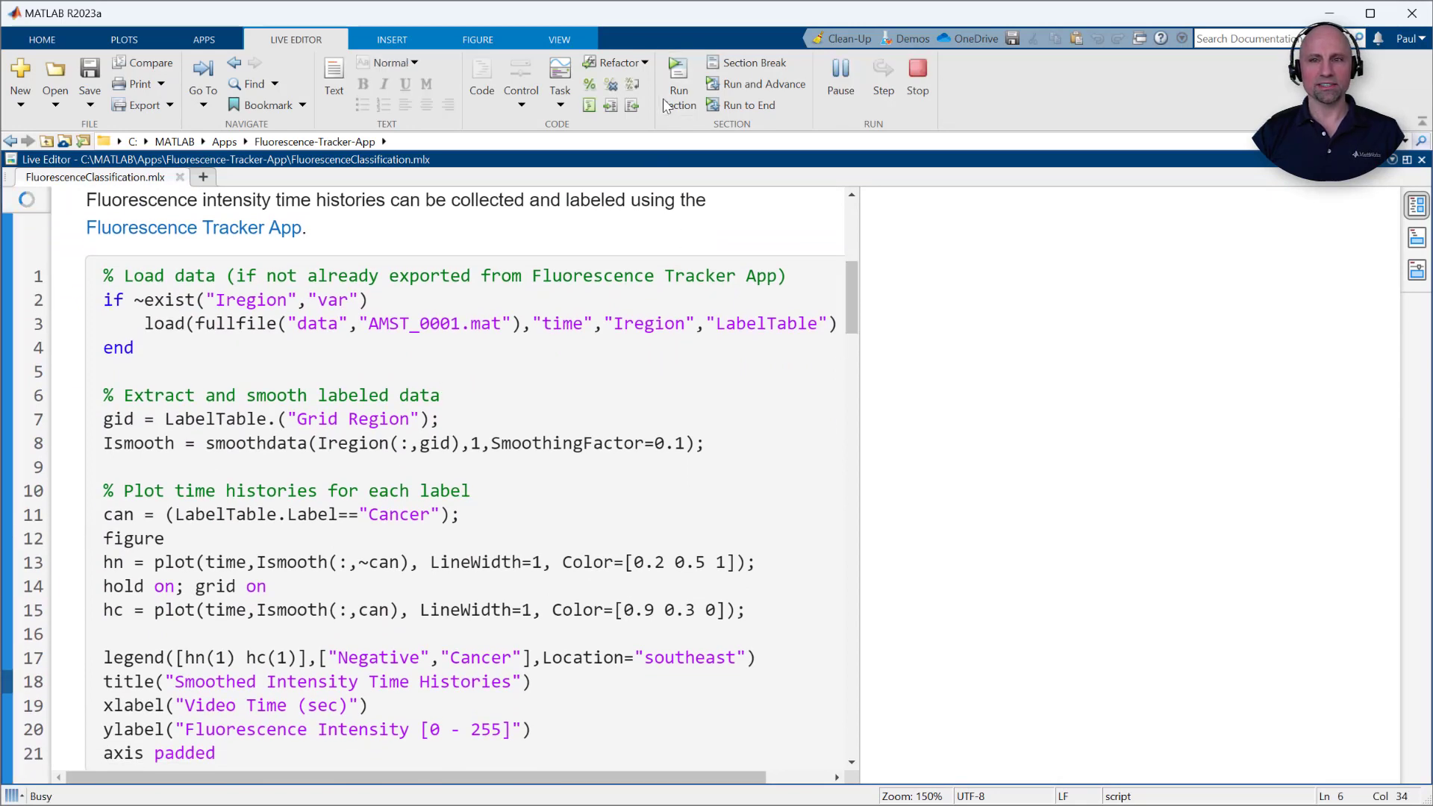
left_click(677, 78)
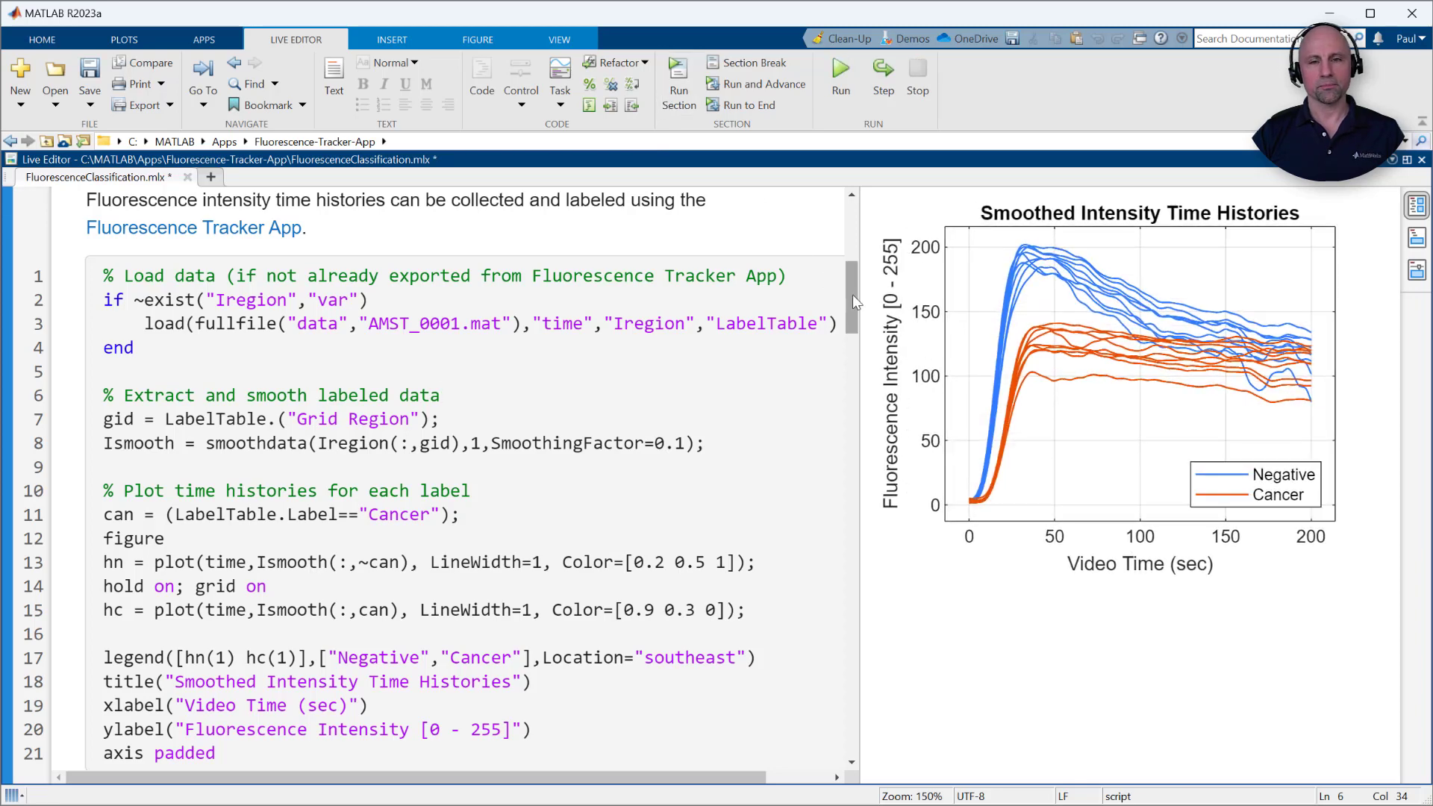
scroll("down", 3)
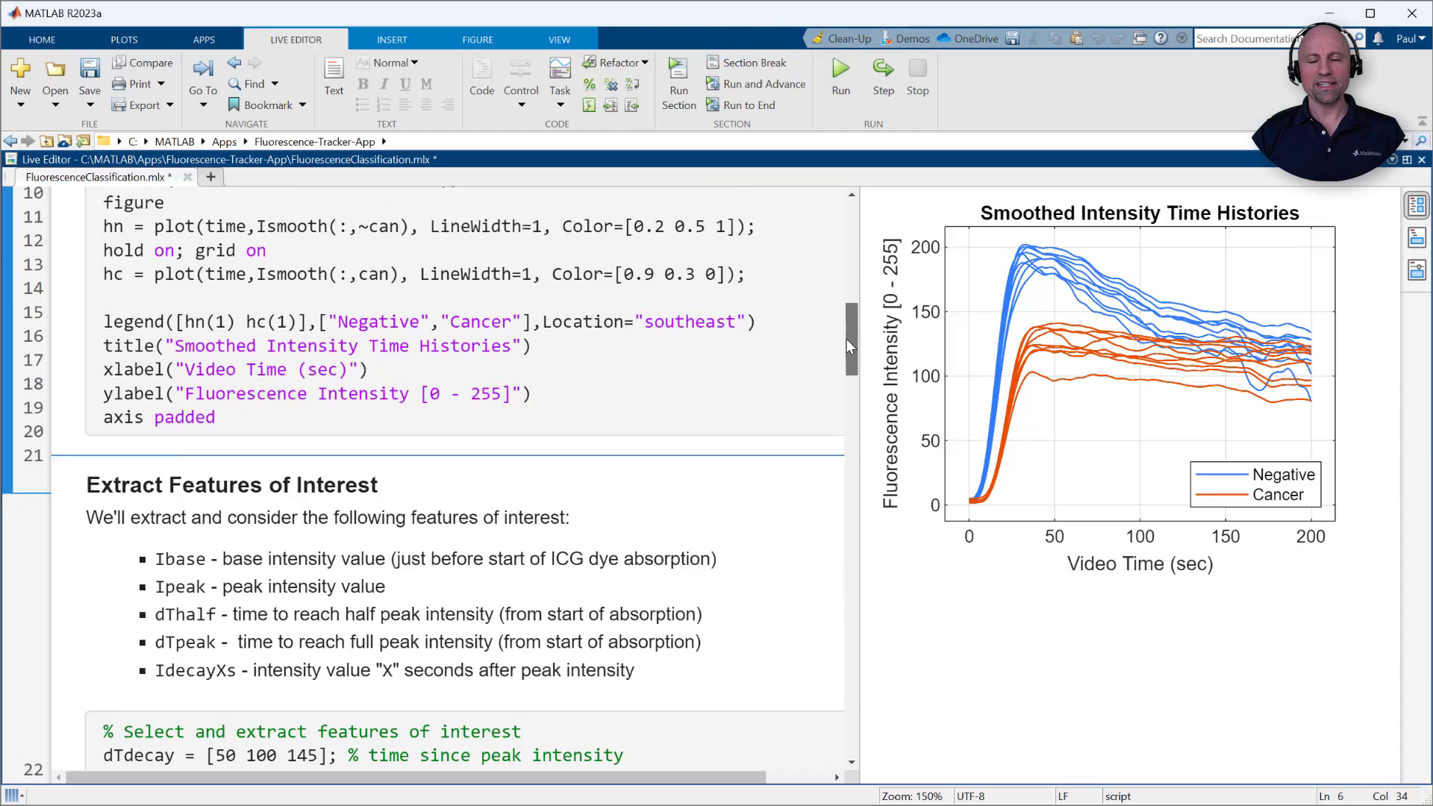
scroll("down", 3)
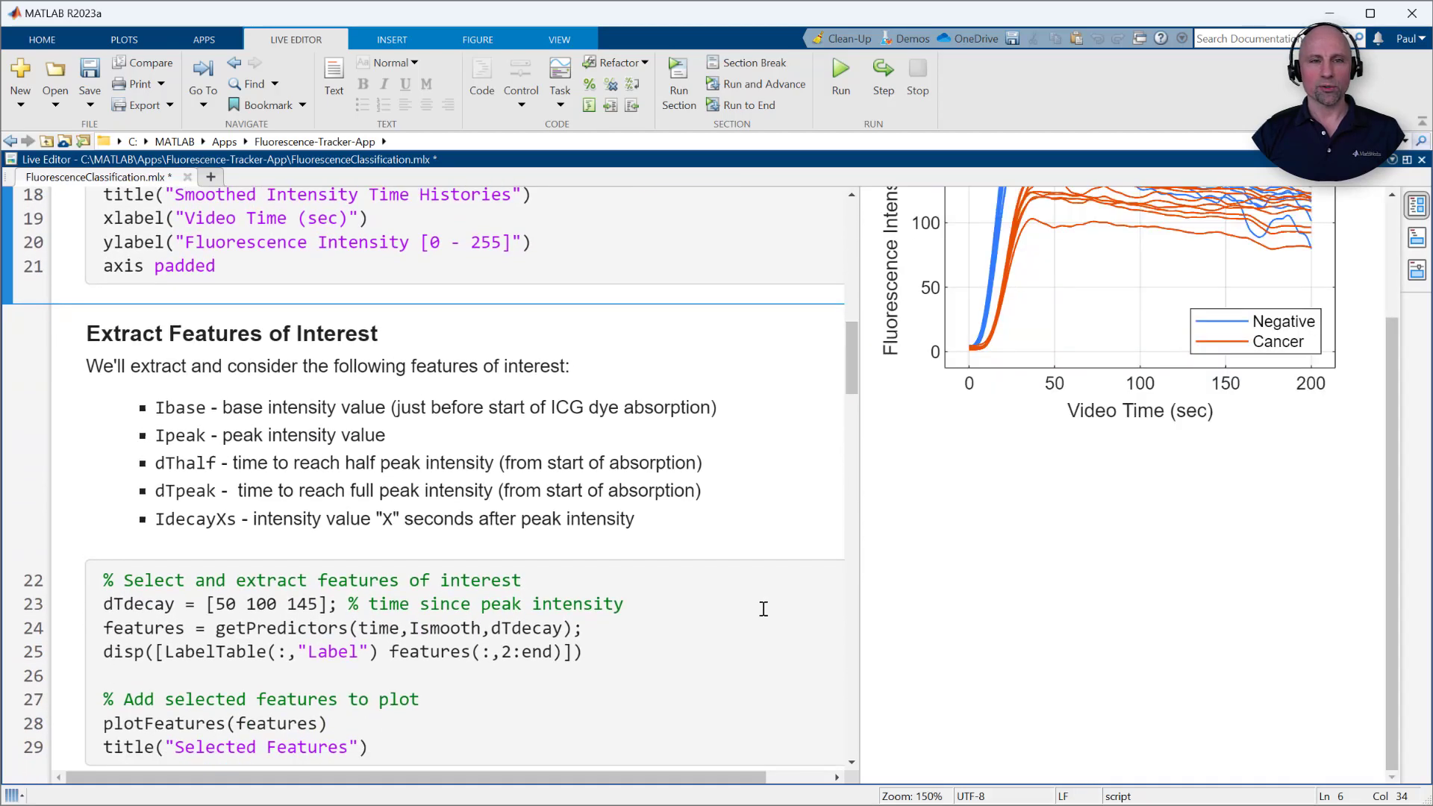
Run the Extract Features of Interest section to get the feature table and Selected Features plot.
left_click(678, 82)
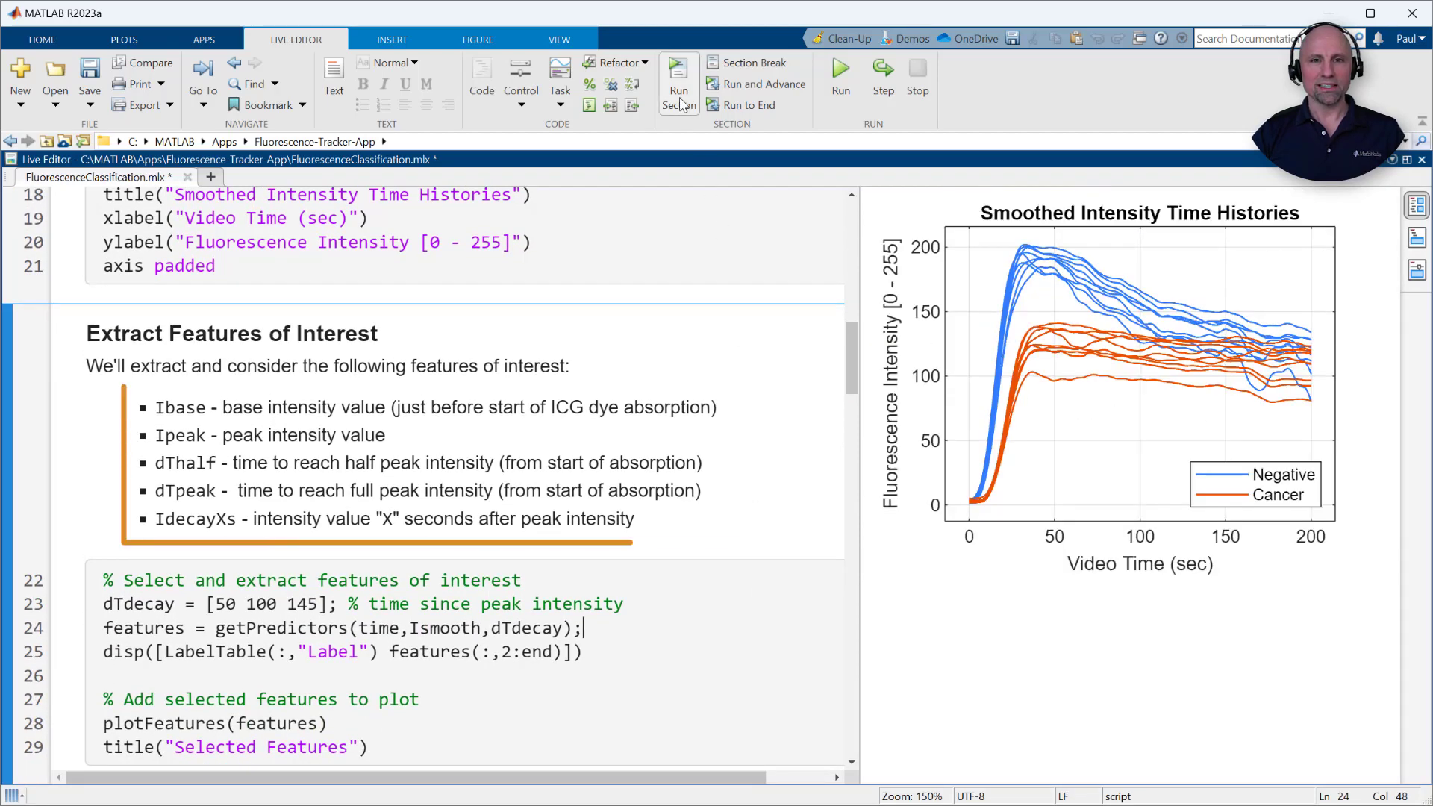
left_click(678, 81)
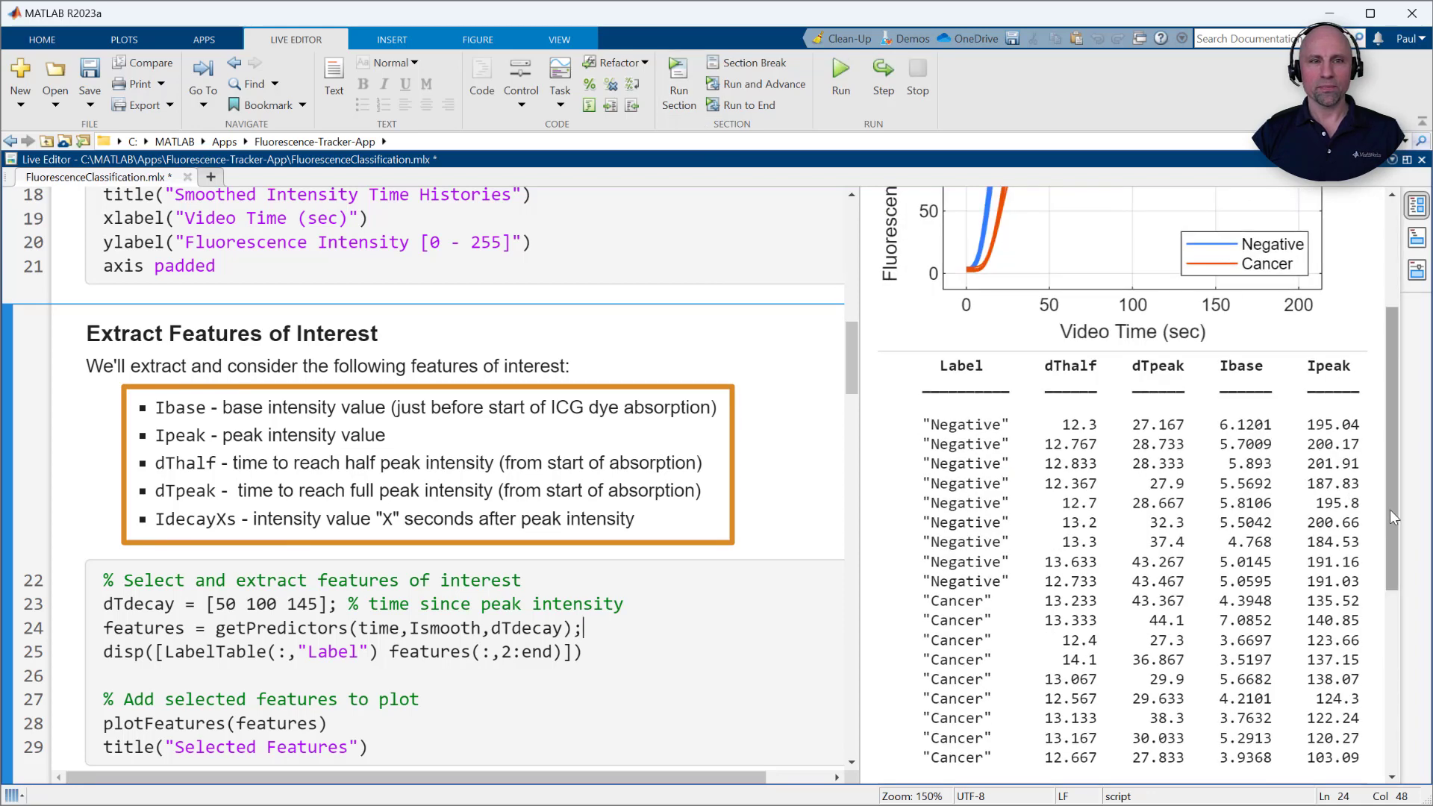
scroll("down", 3)
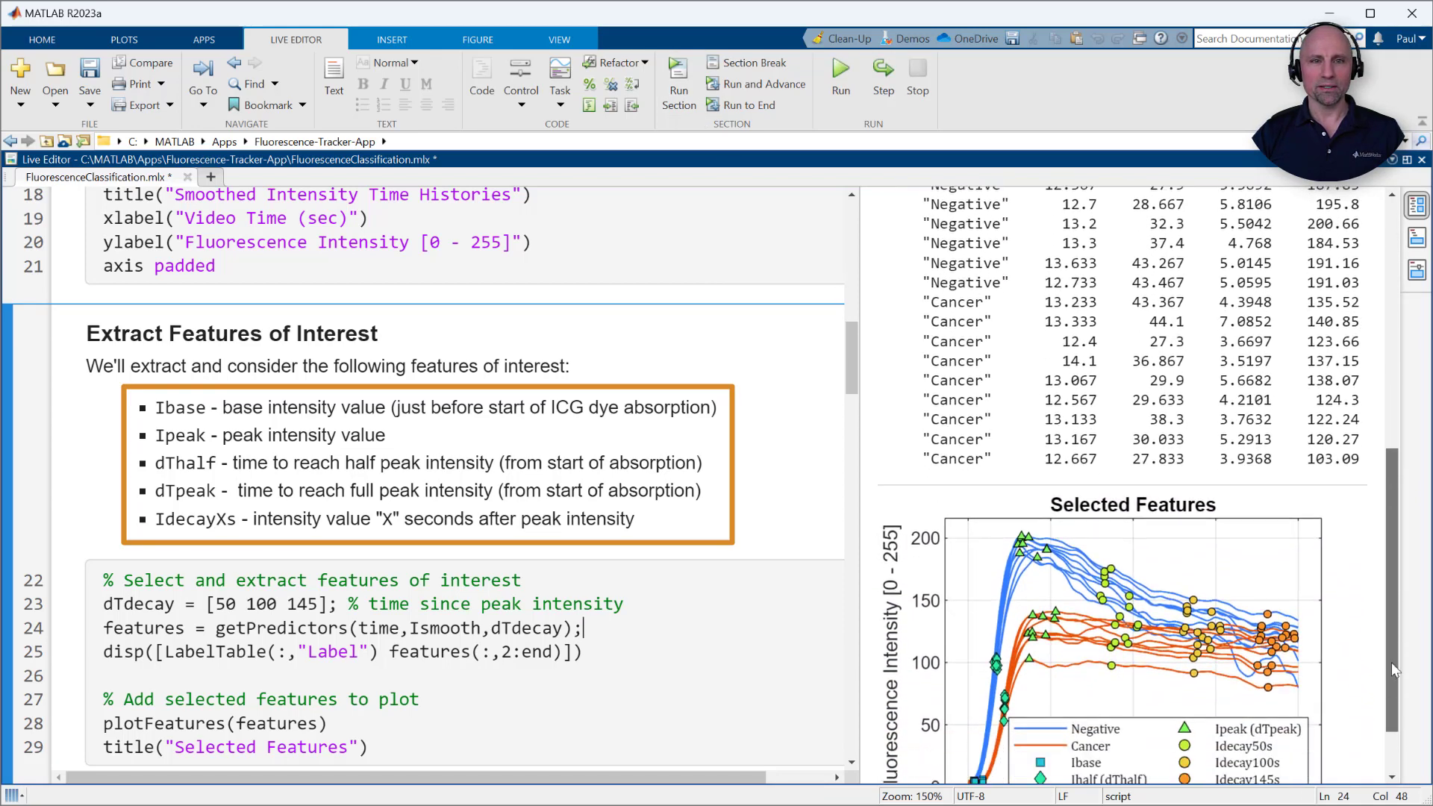
scroll("down", 3)
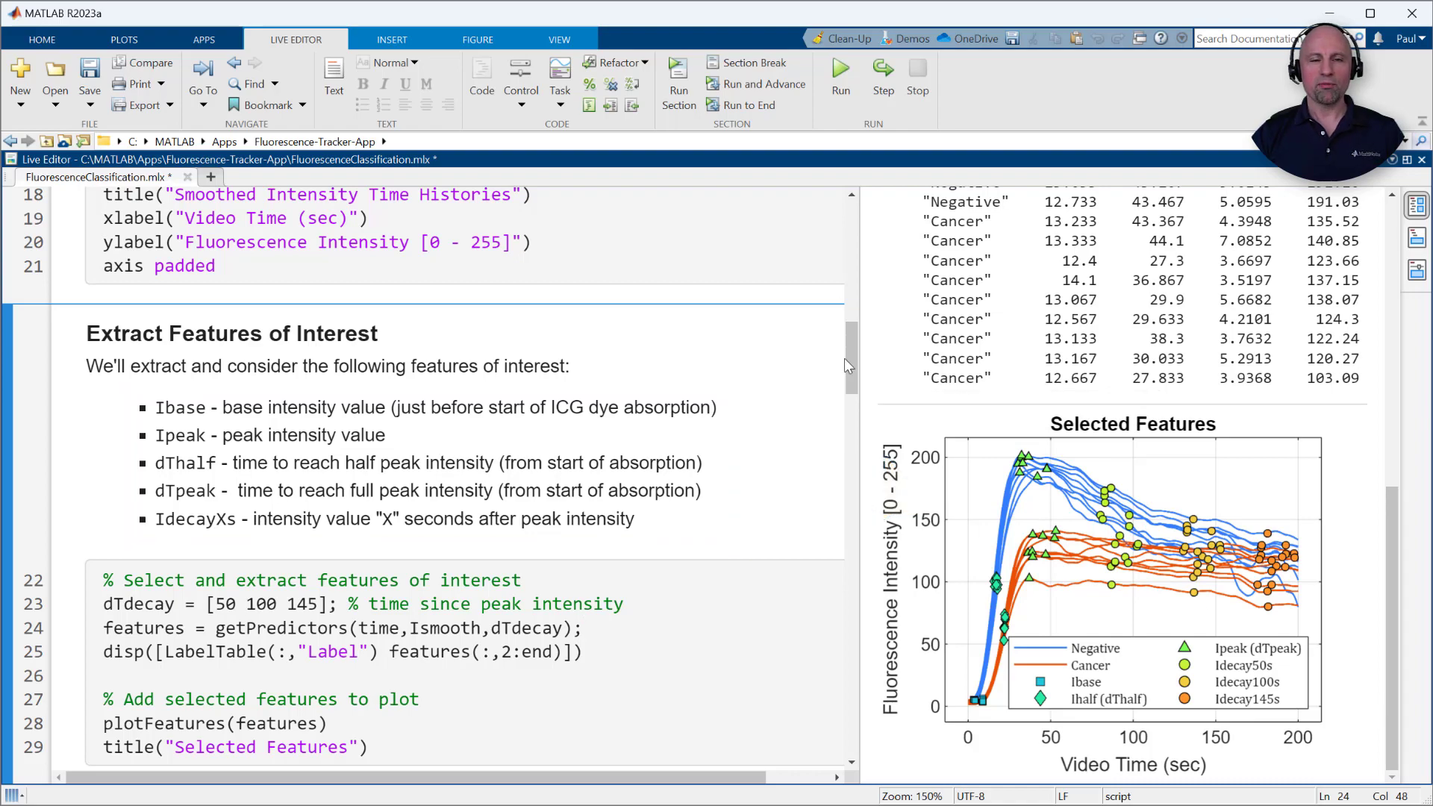
scroll("down", 3)
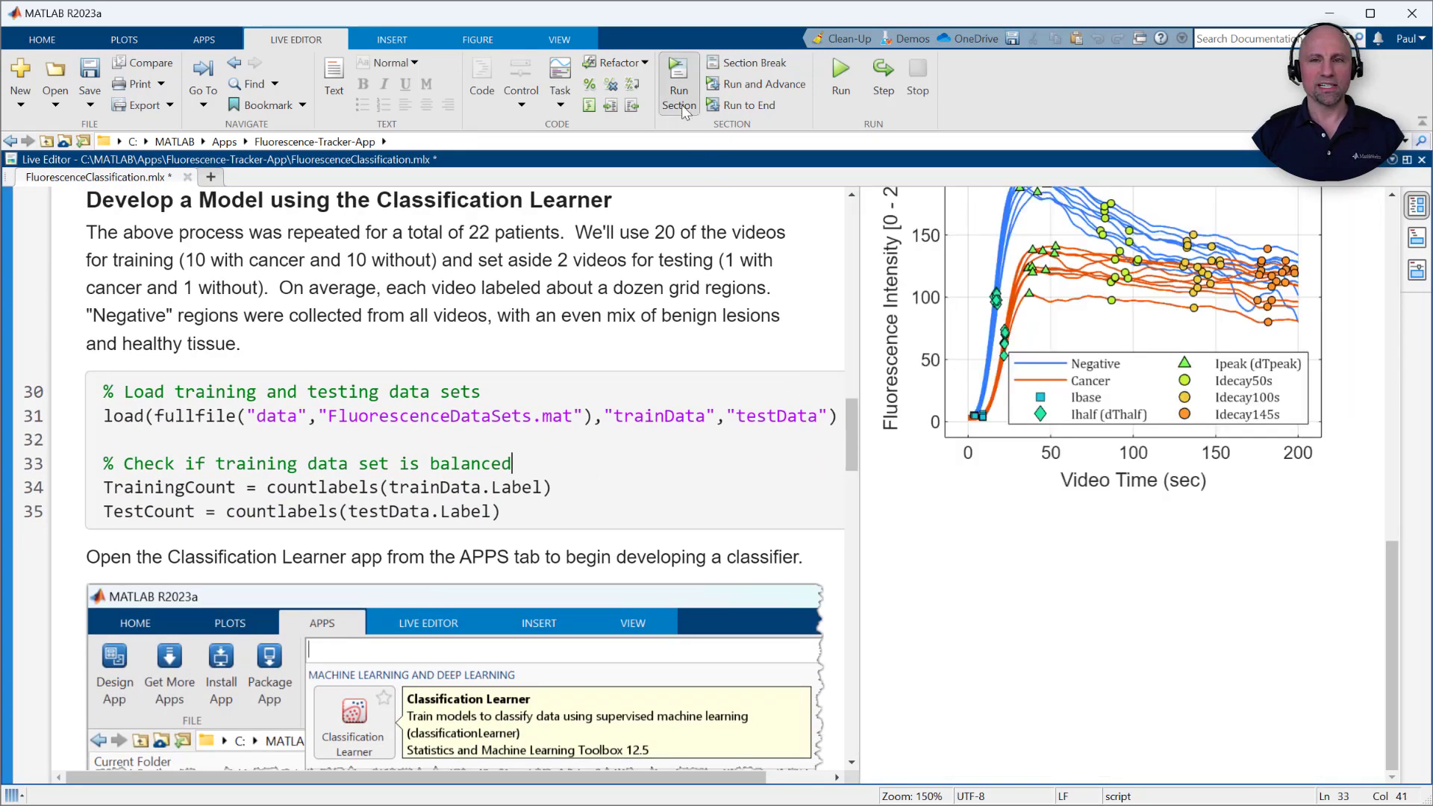
Load the training and test data sets (128/128 training, 5/16 testing) and browse the APPS gallery.
left_click(678, 82)
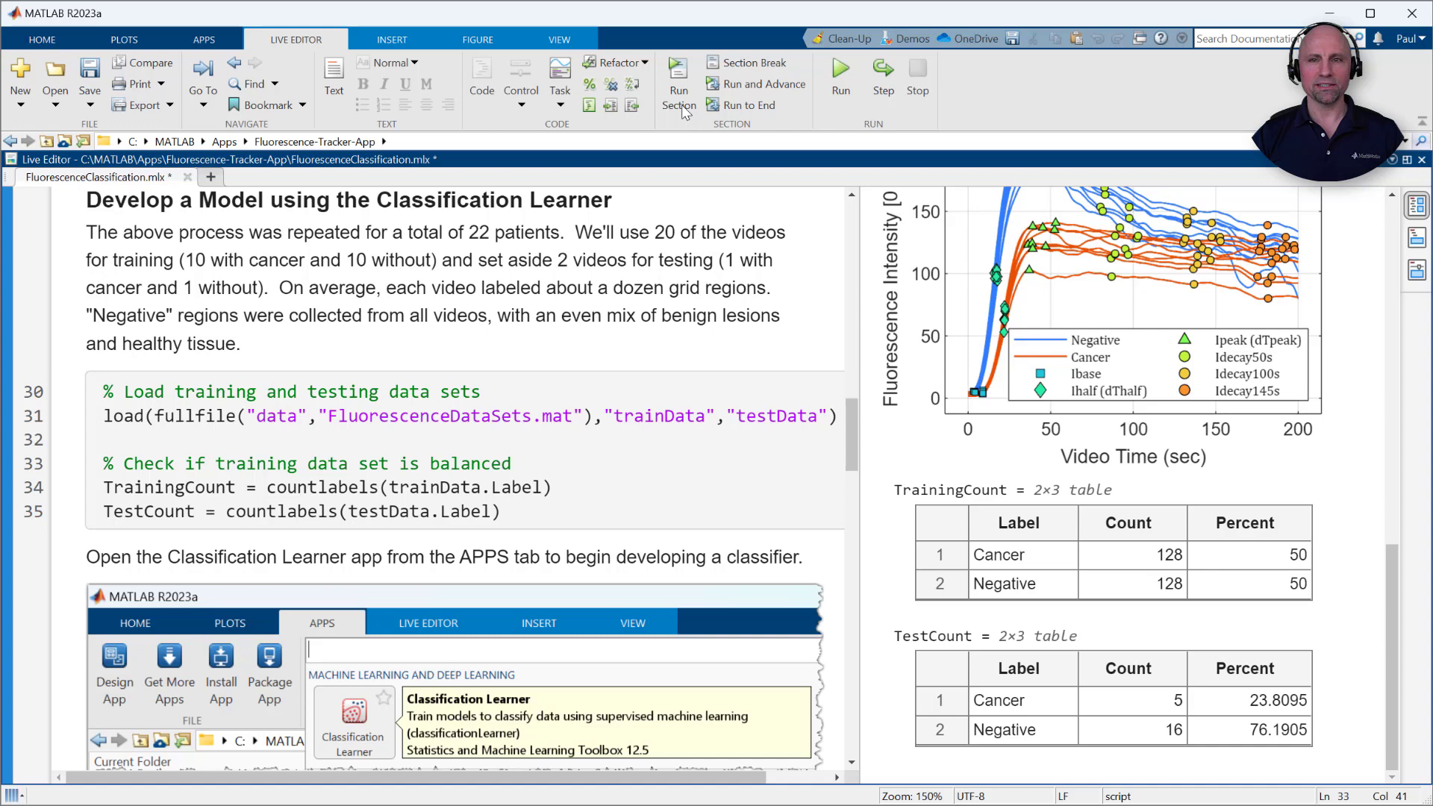
left_click(204, 39)
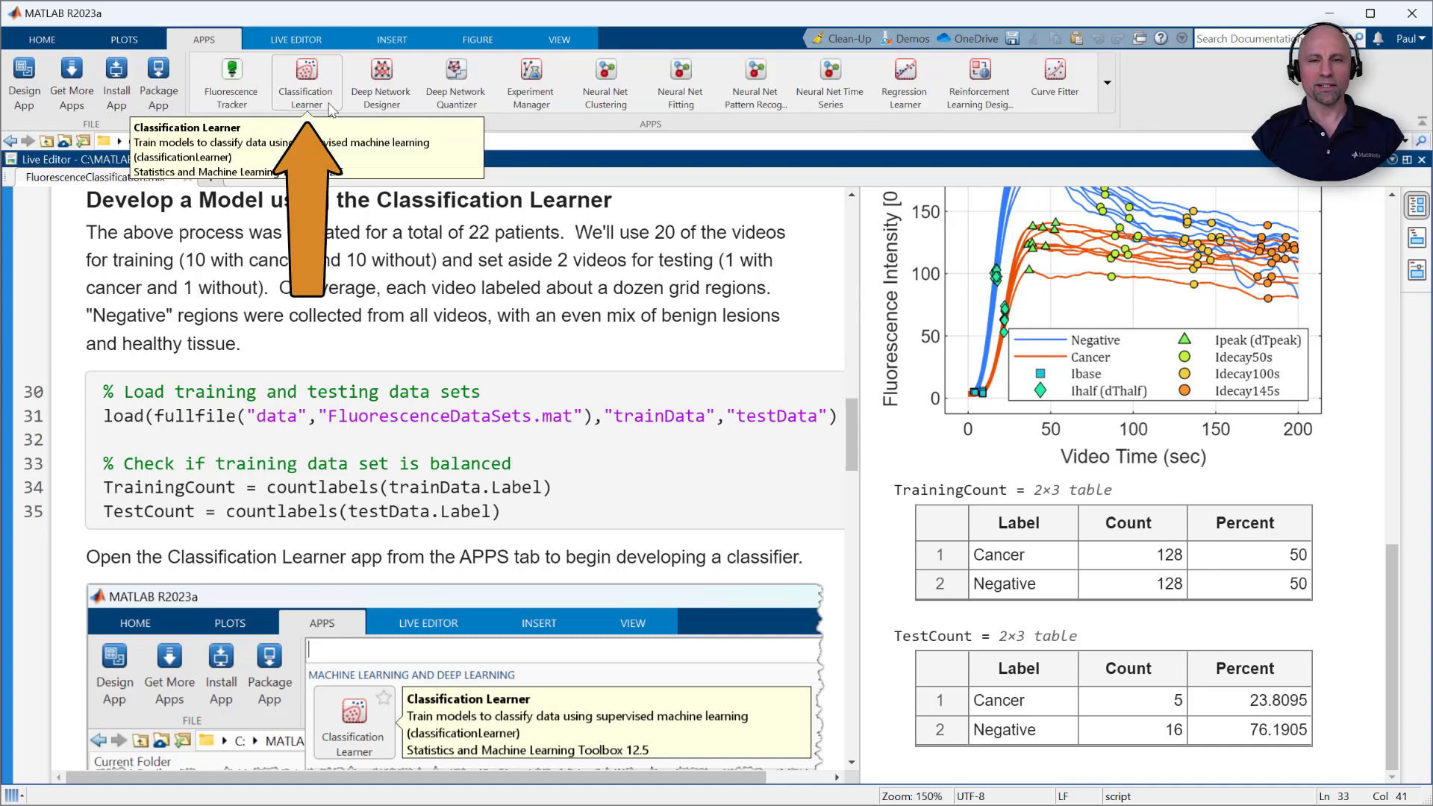
Launch Classification Learner and start a new workspace session using trainData.
left_click(306, 82)
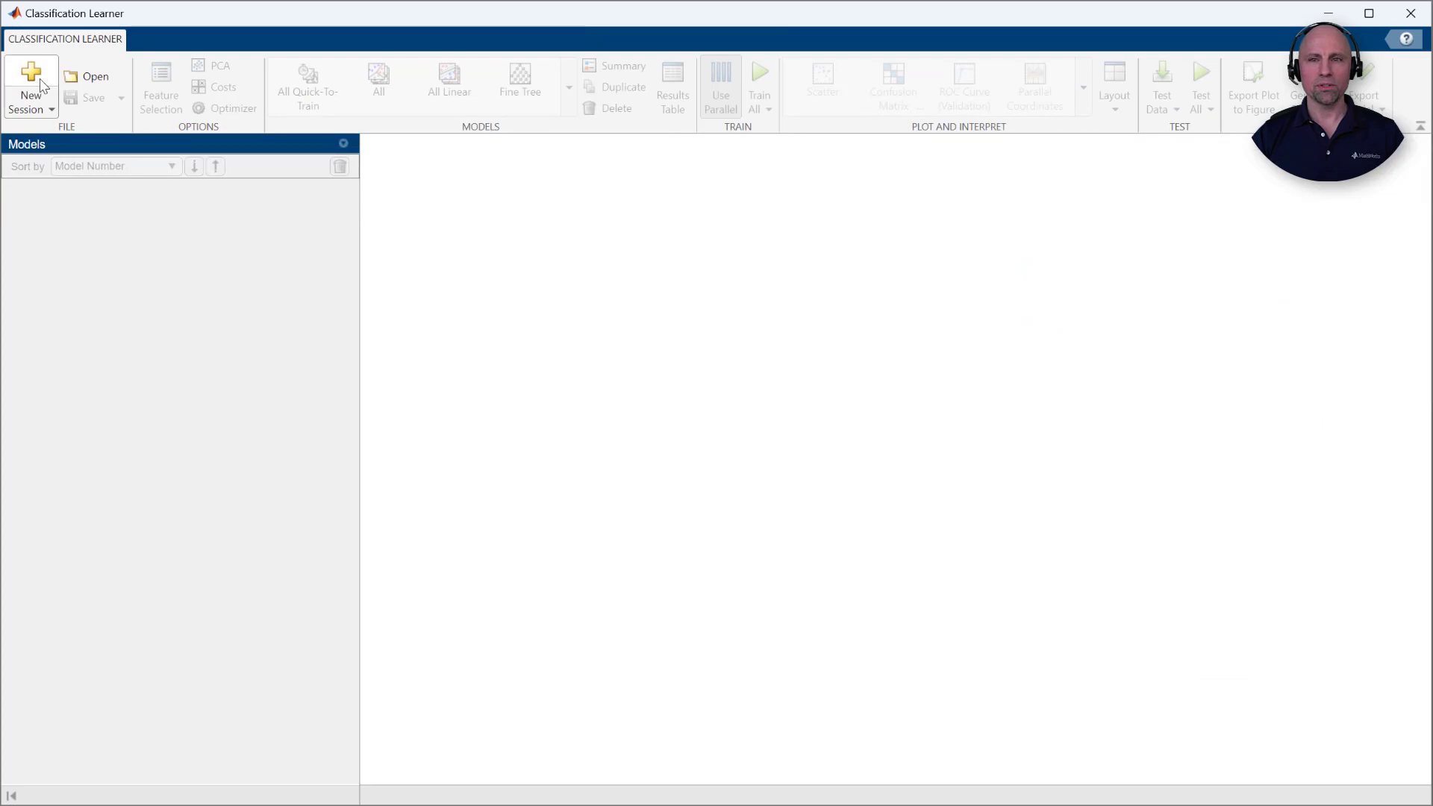
left_click(30, 87)
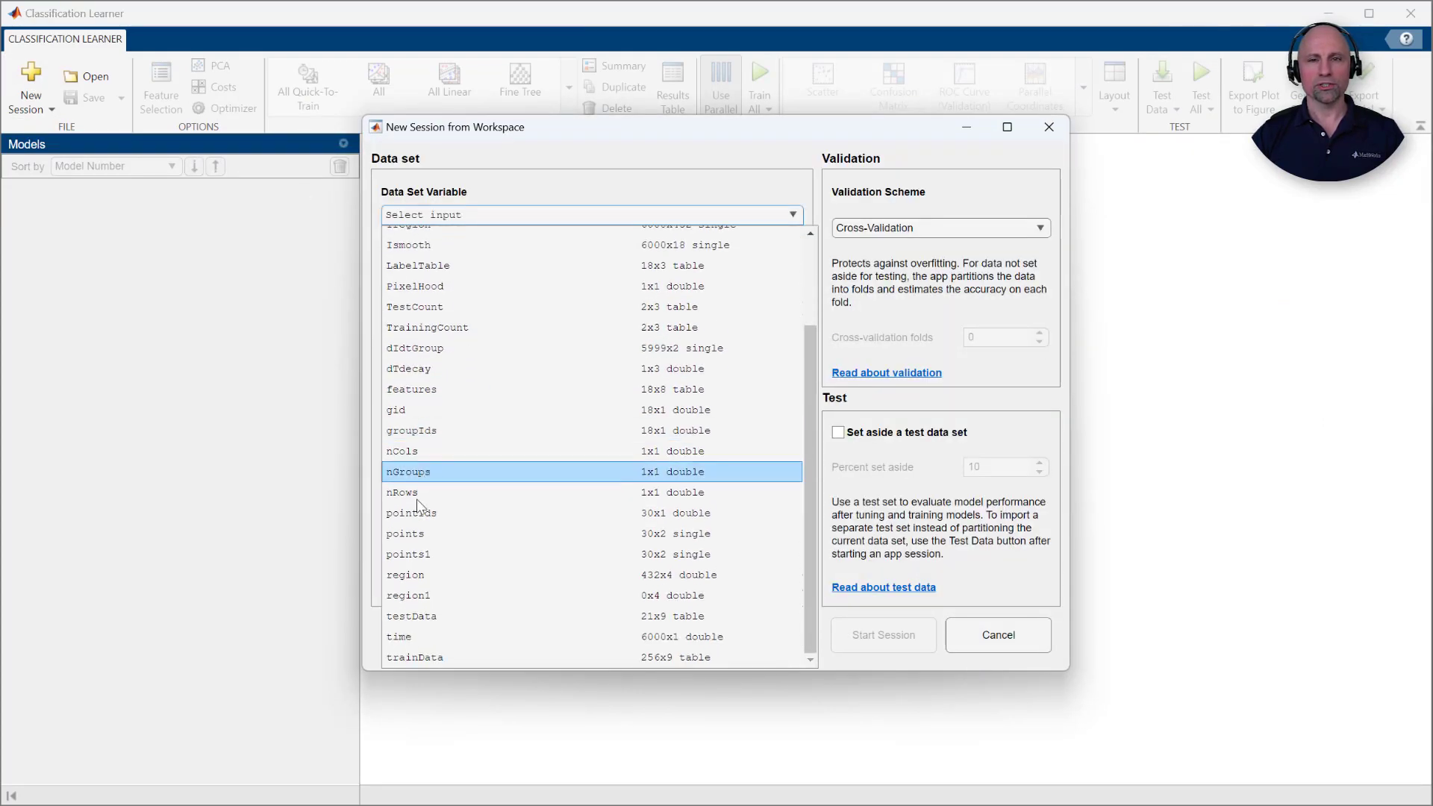
left_click(414, 657)
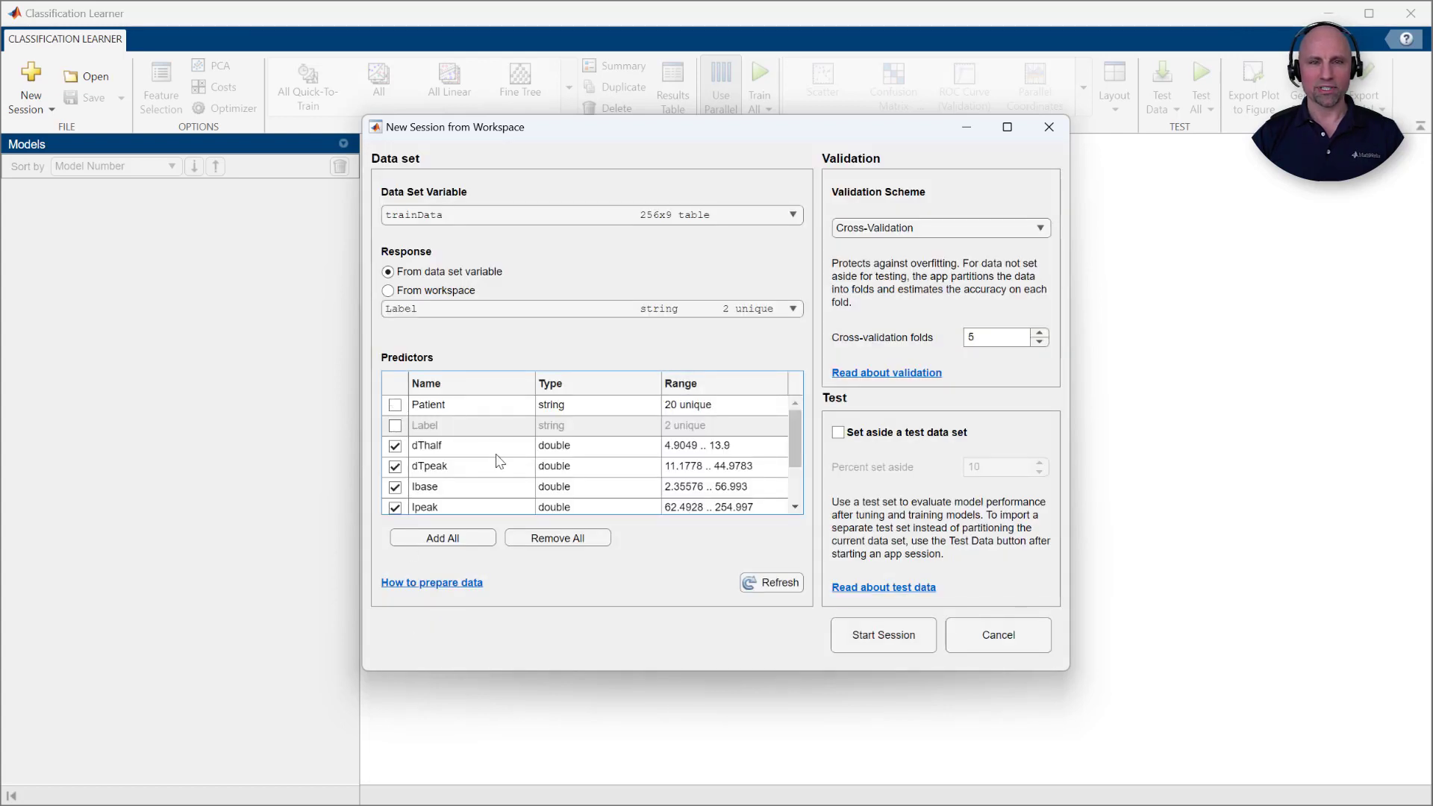
Start the session on trainData with Label as response, showing the dTpeak vs dThalf scatter.
left_click(883, 635)
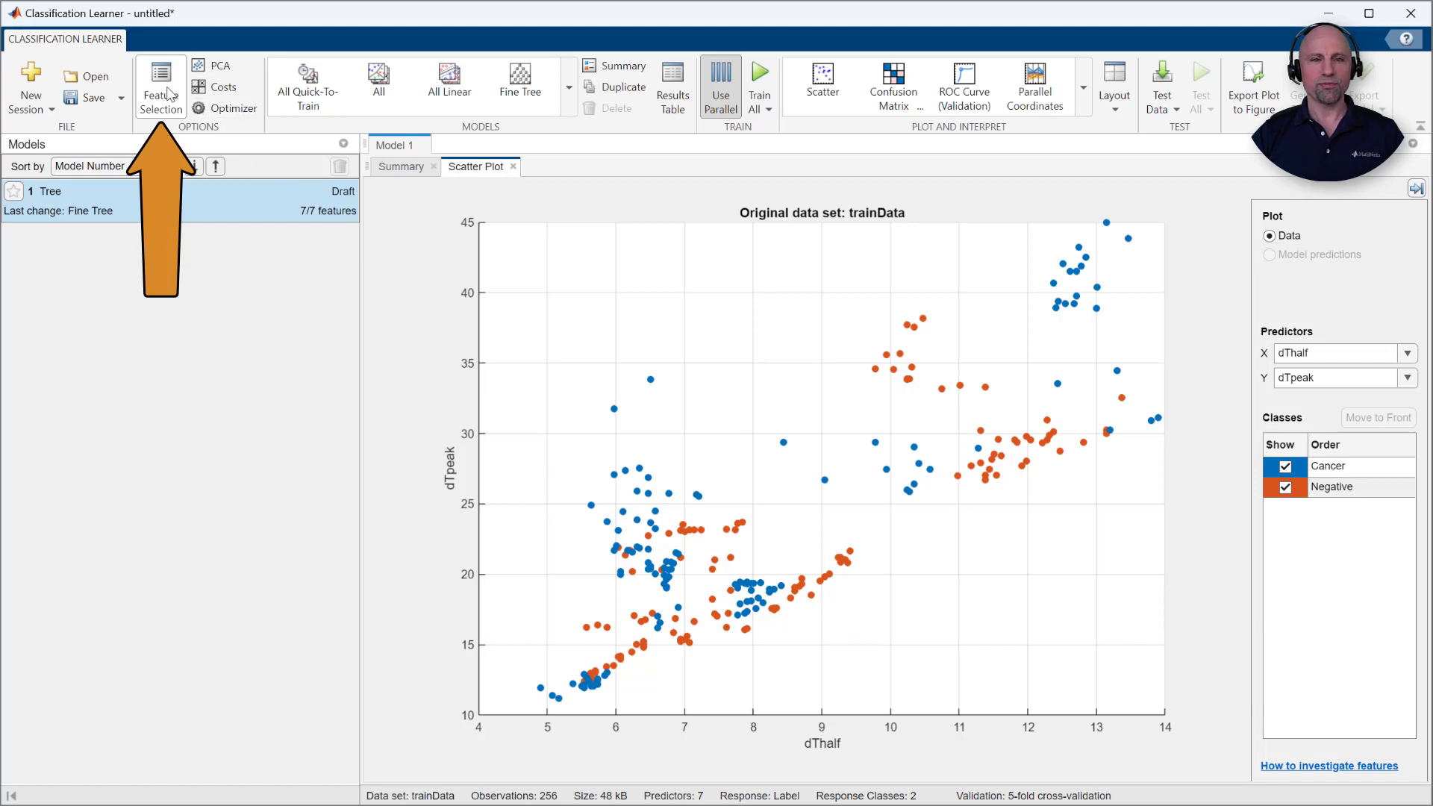
left_click(162, 87)
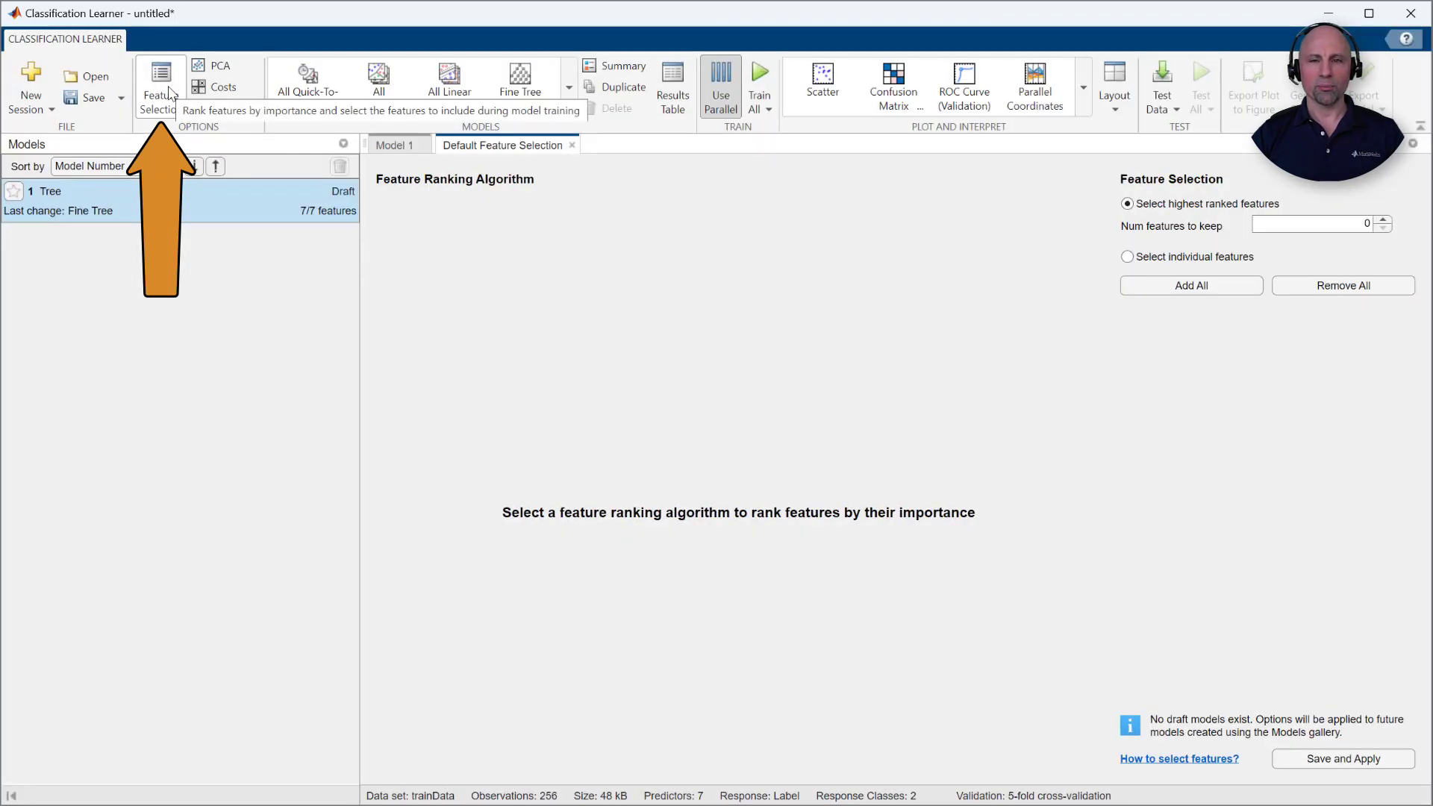
Rank the seven features by ANOVA importance, placing Idecay145s highest at 38.4871.
left_click(1127, 256)
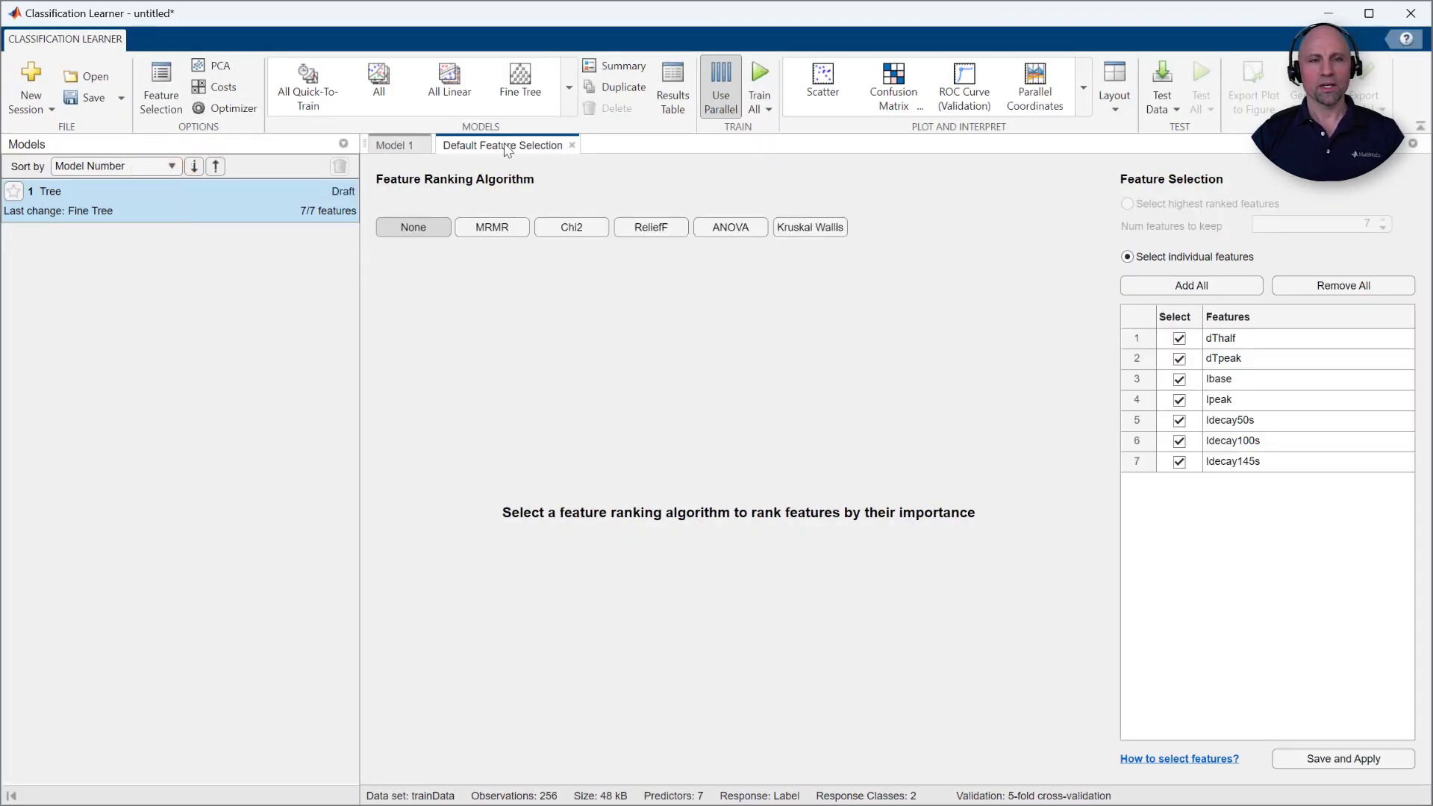
left_click(730, 227)
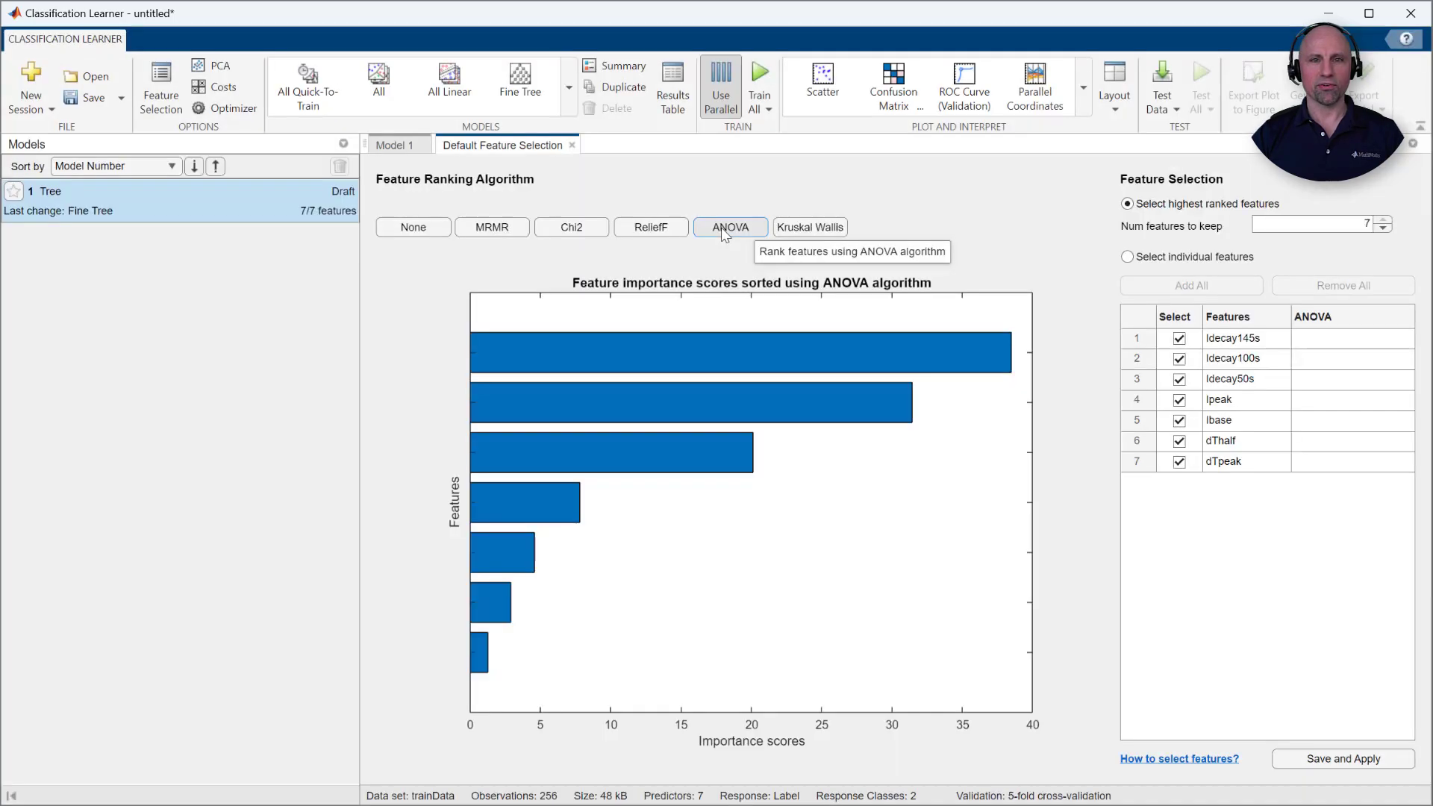
left_click(729, 227)
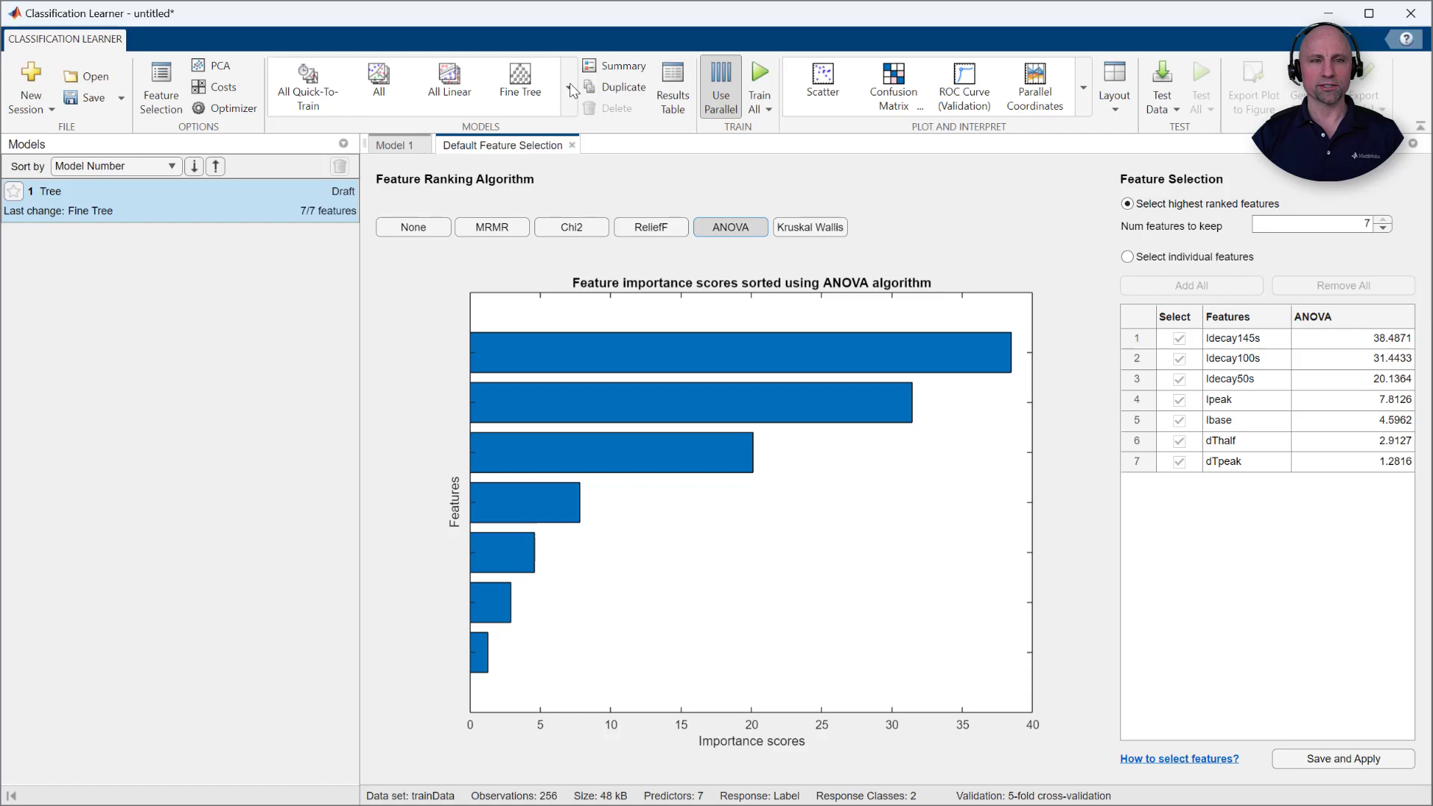
left_click(572, 88)
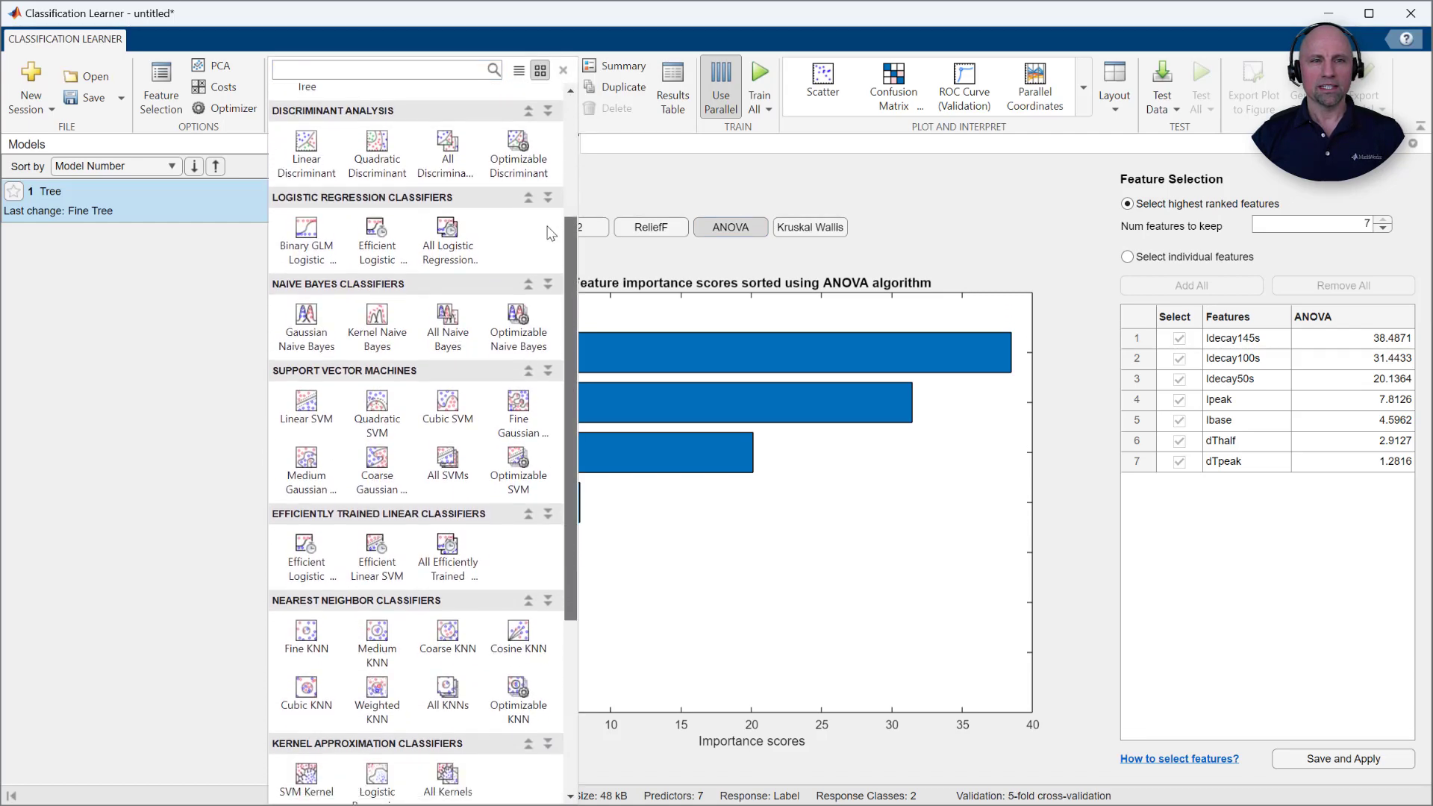
Train all classifier types and sort the models by validation accuracy, Fine KNN leading at 95.3%.
scroll("down", 3)
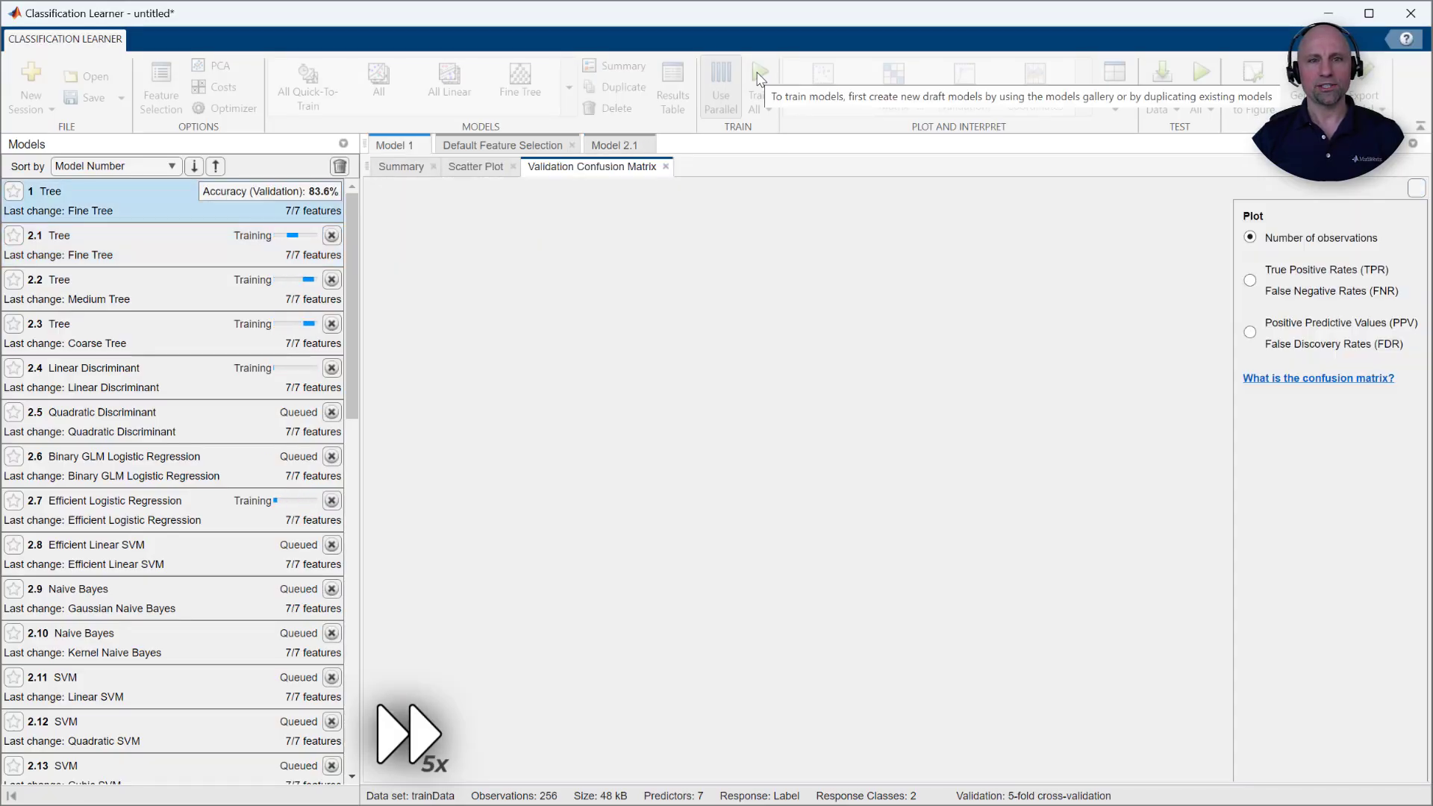
left_click(757, 78)
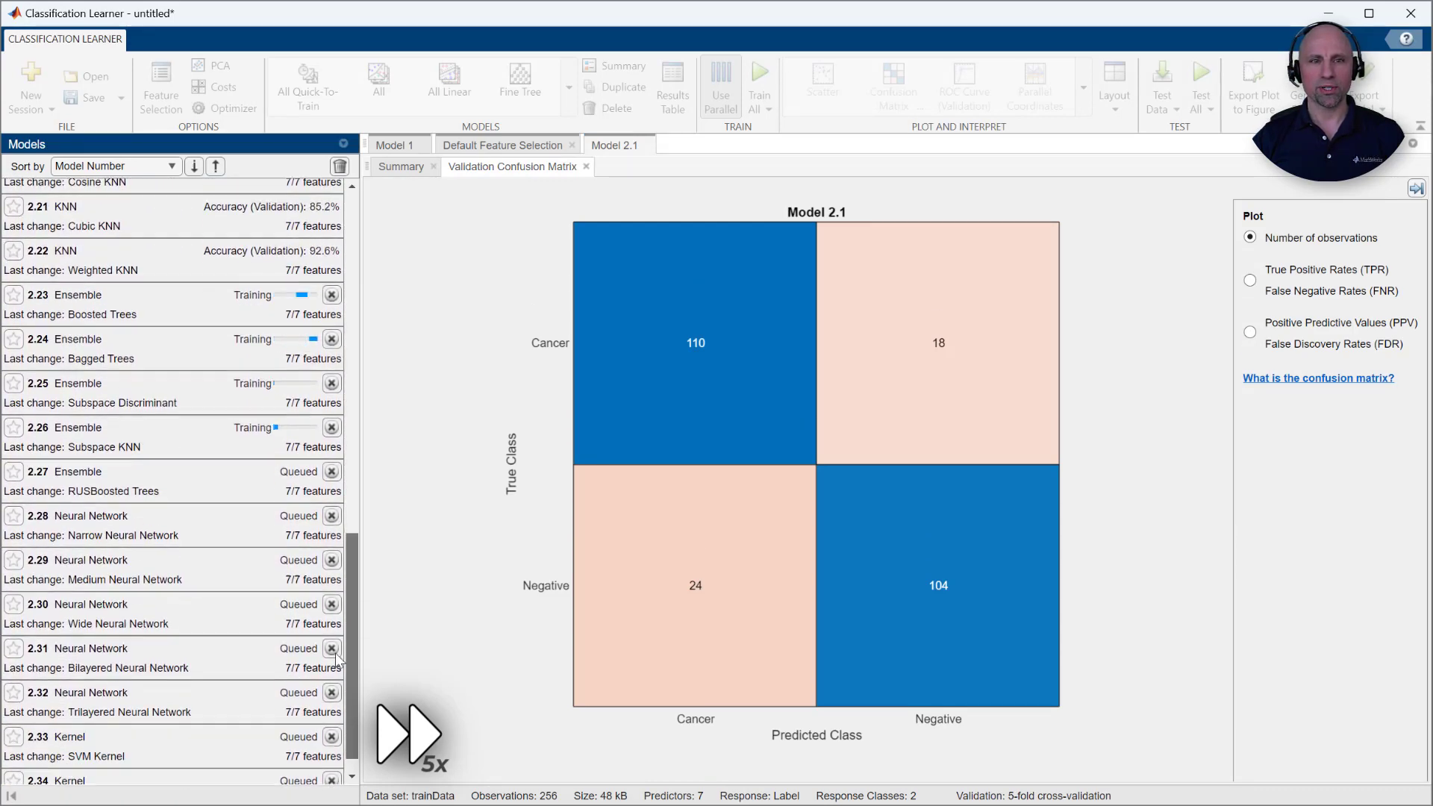
scroll("down", 3)
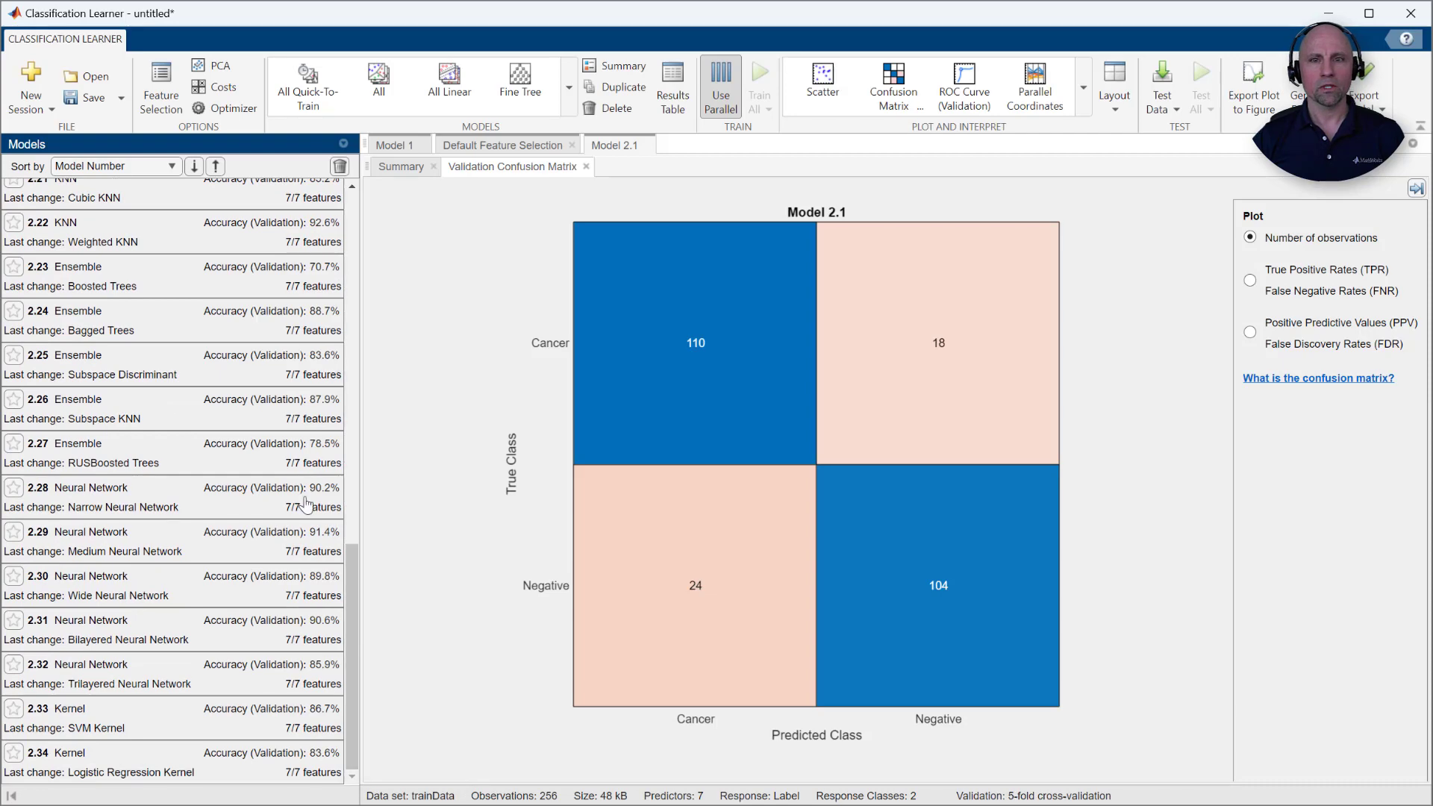
left_click(115, 166)
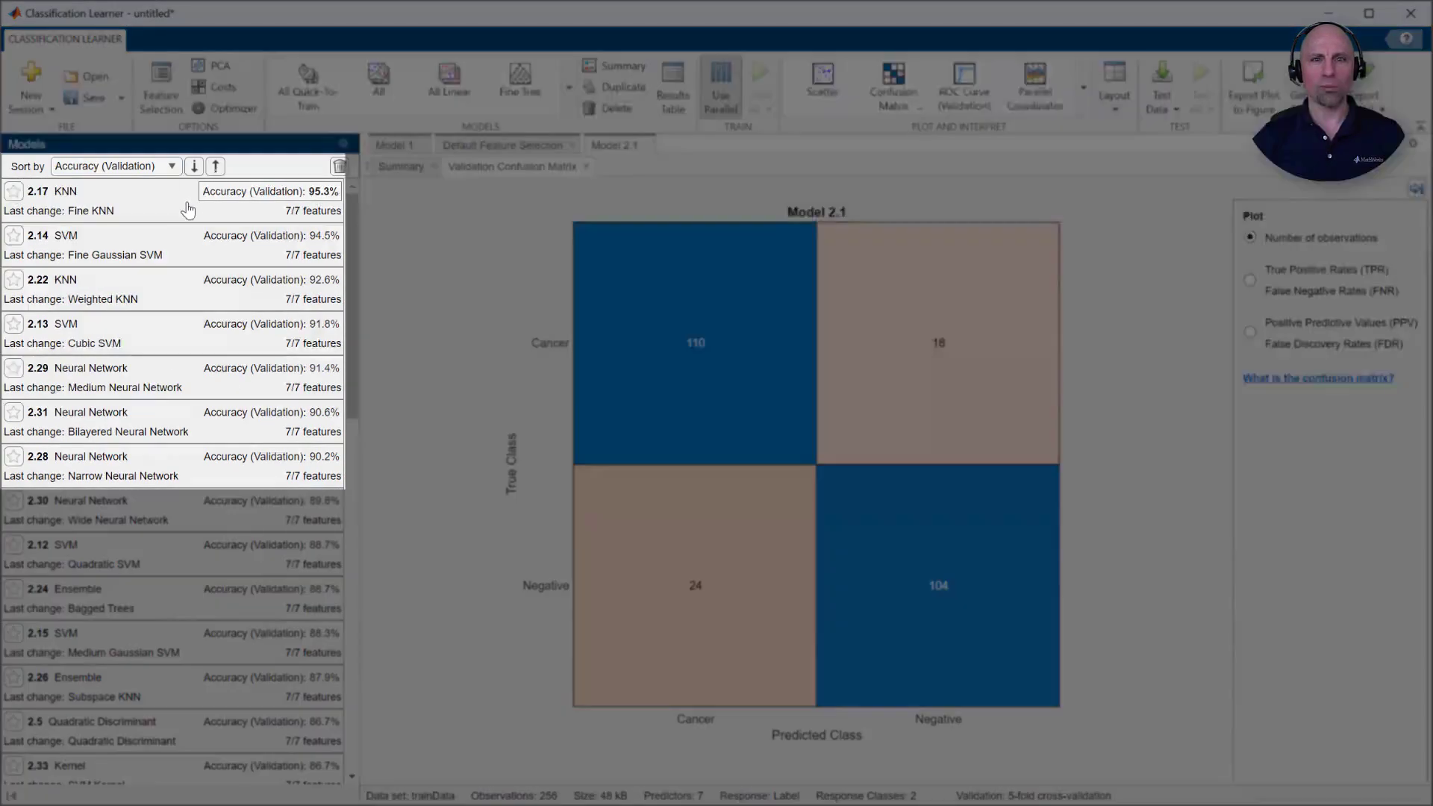
Select Fine KNN Model 2.17 and show its validation confusion matrix (121 and 123 correct).
left_click(58, 200)
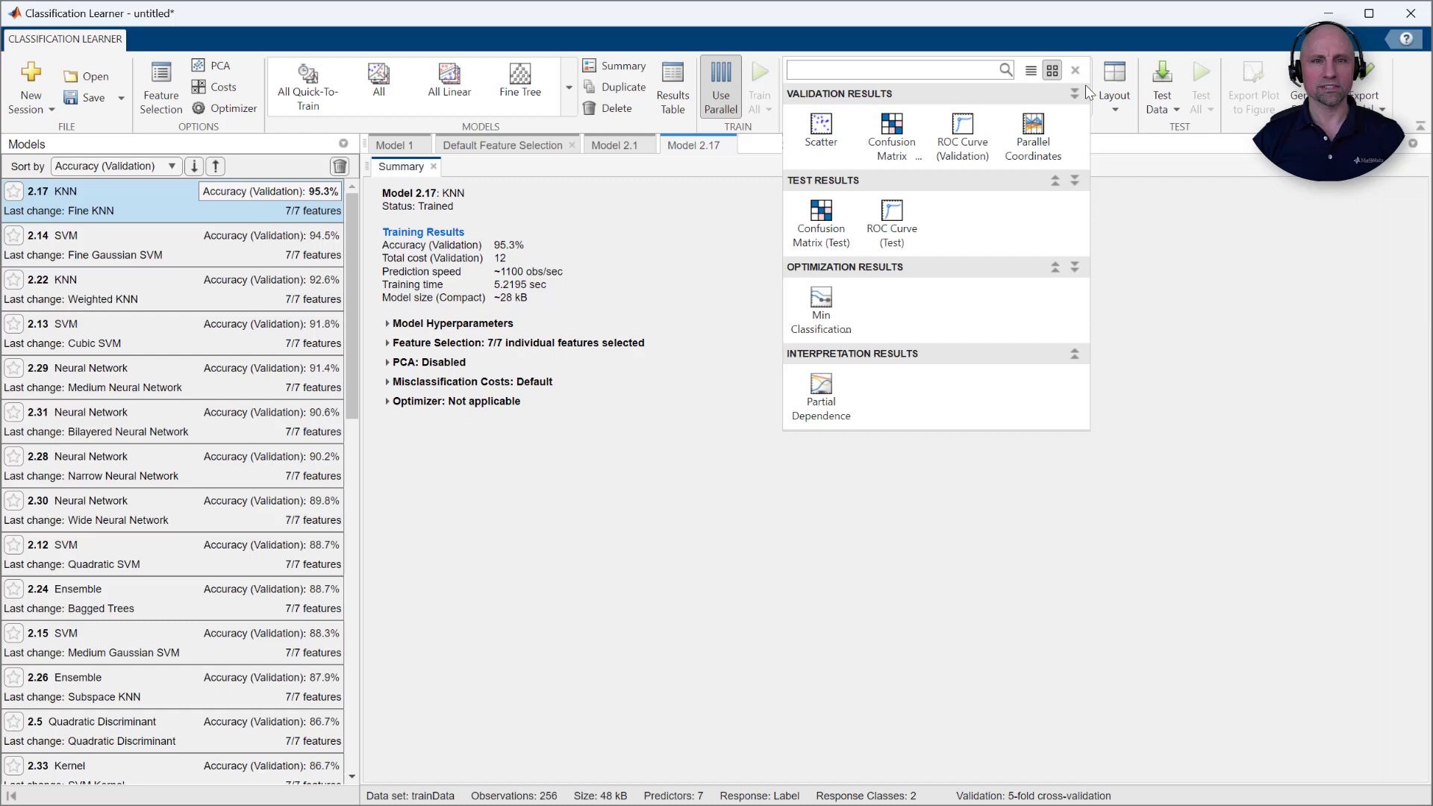
left_click(890, 135)
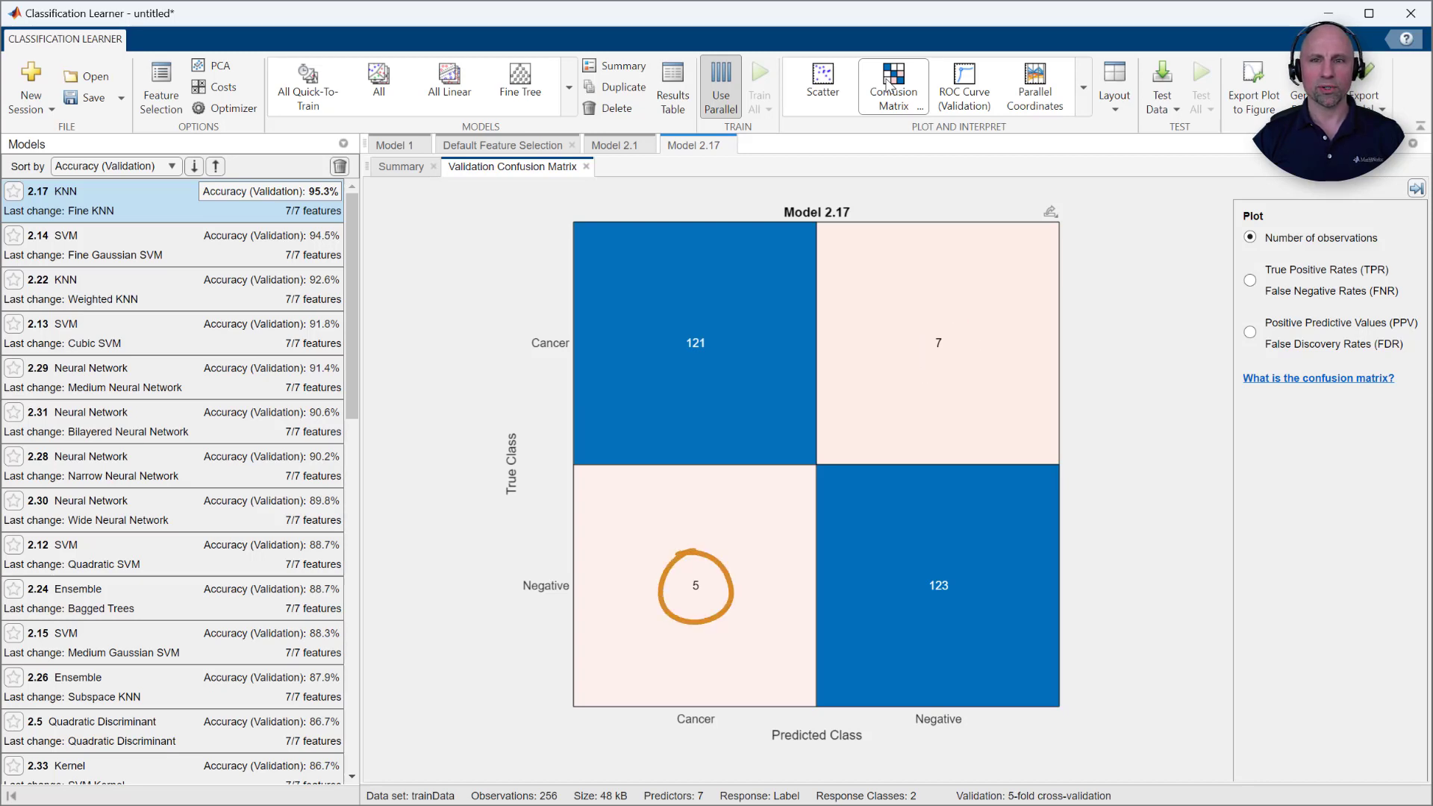
left_click(1161, 82)
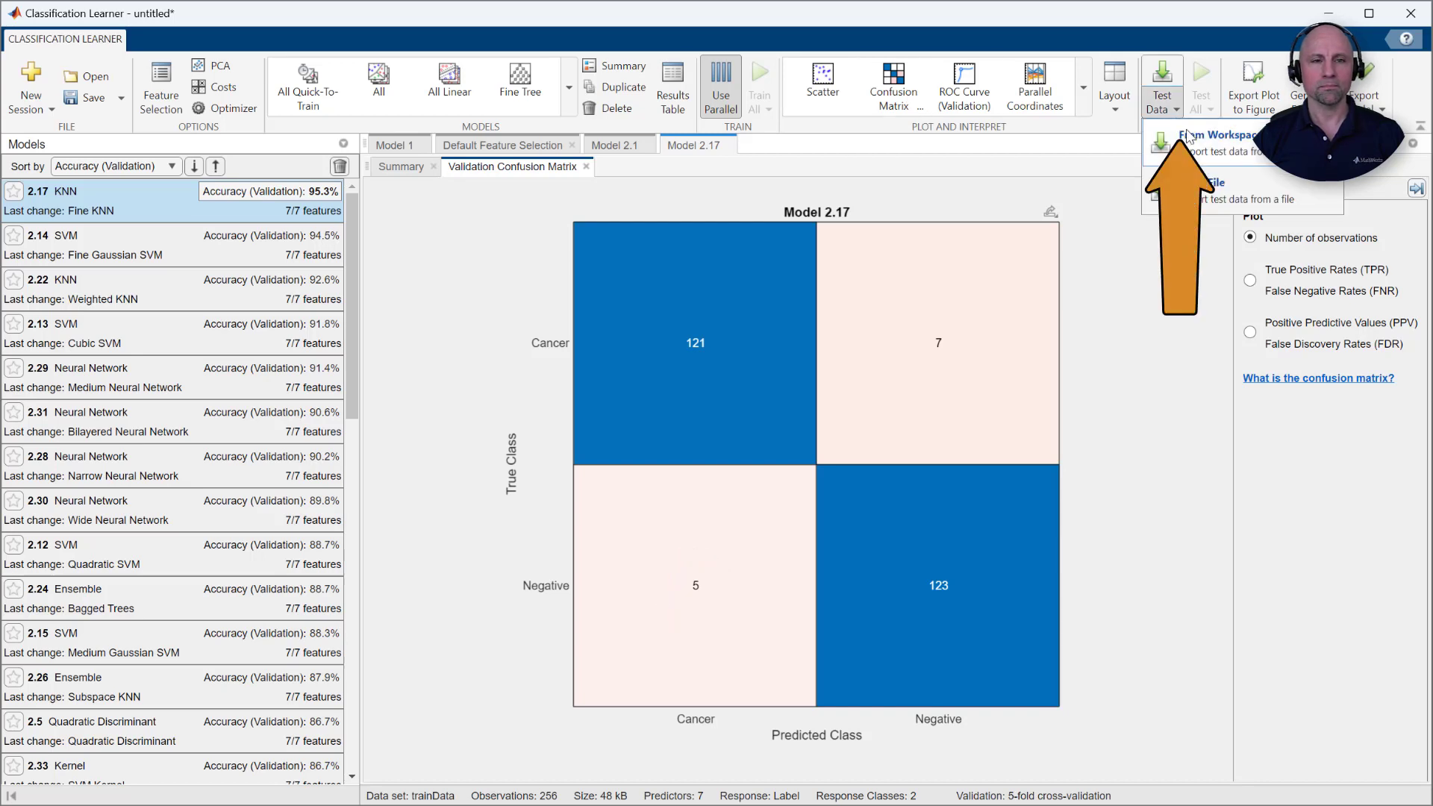
Import testData from the workspace and test all models, Weighted KNN 2.22 scoring 100%.
left_click(1214, 136)
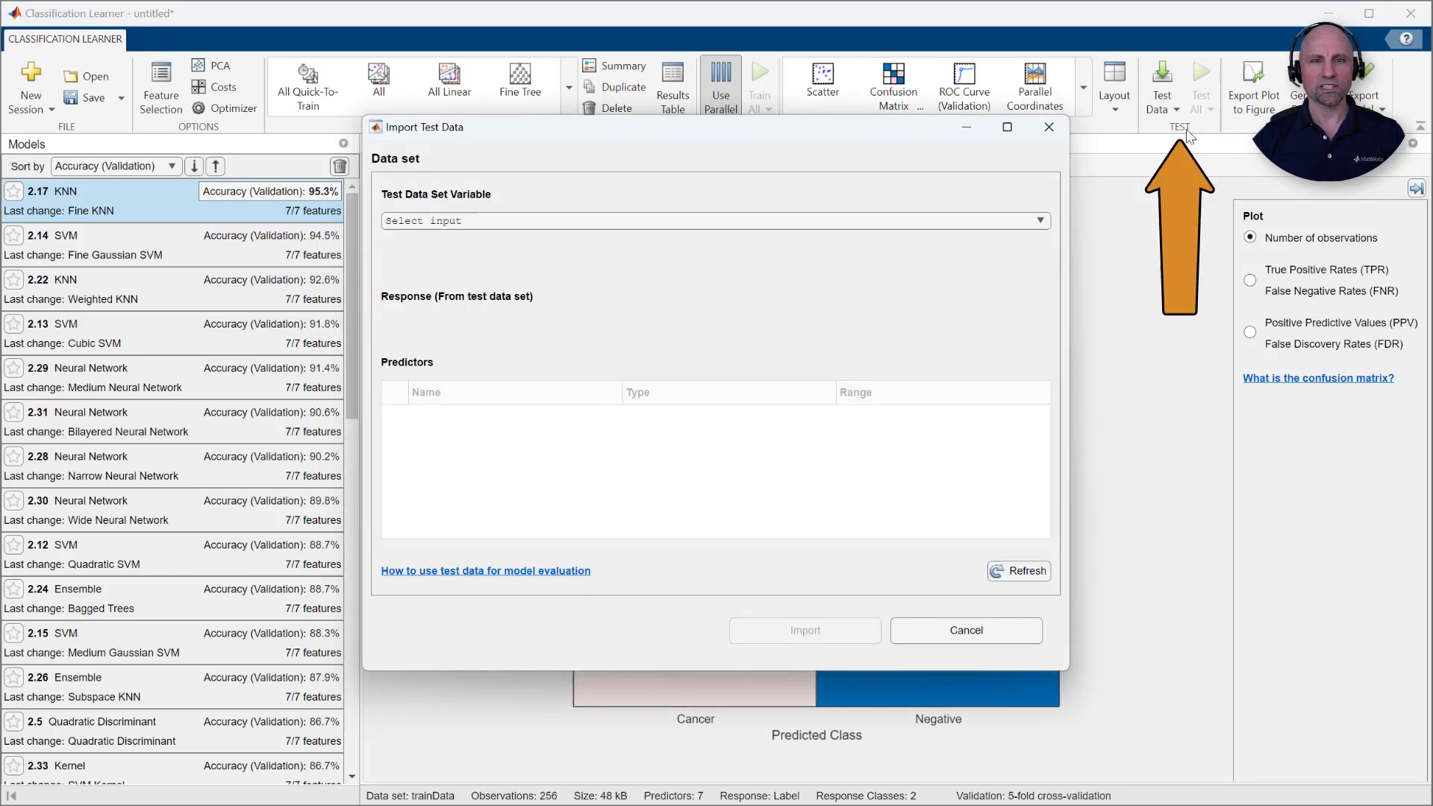
left_click(713, 221)
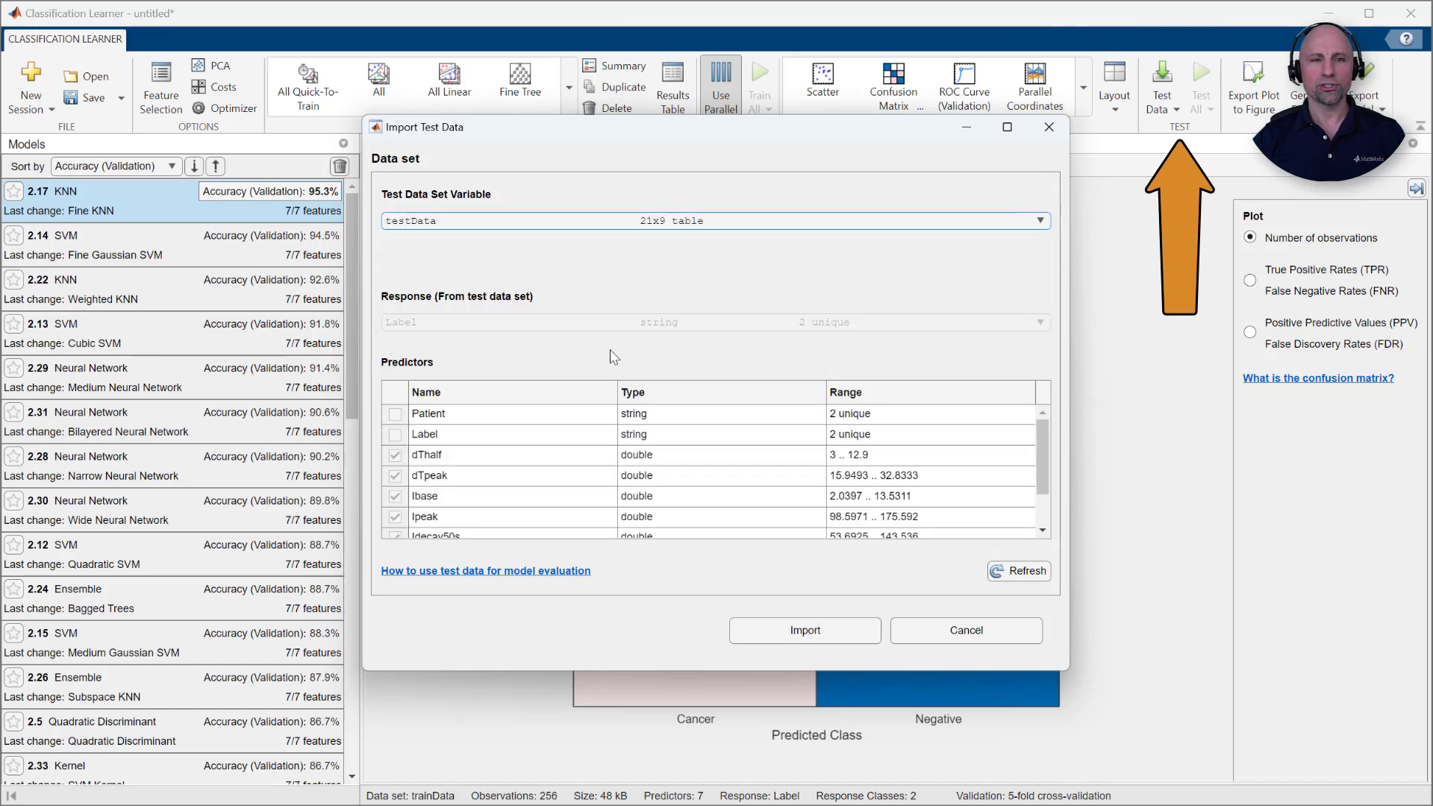
left_click(803, 628)
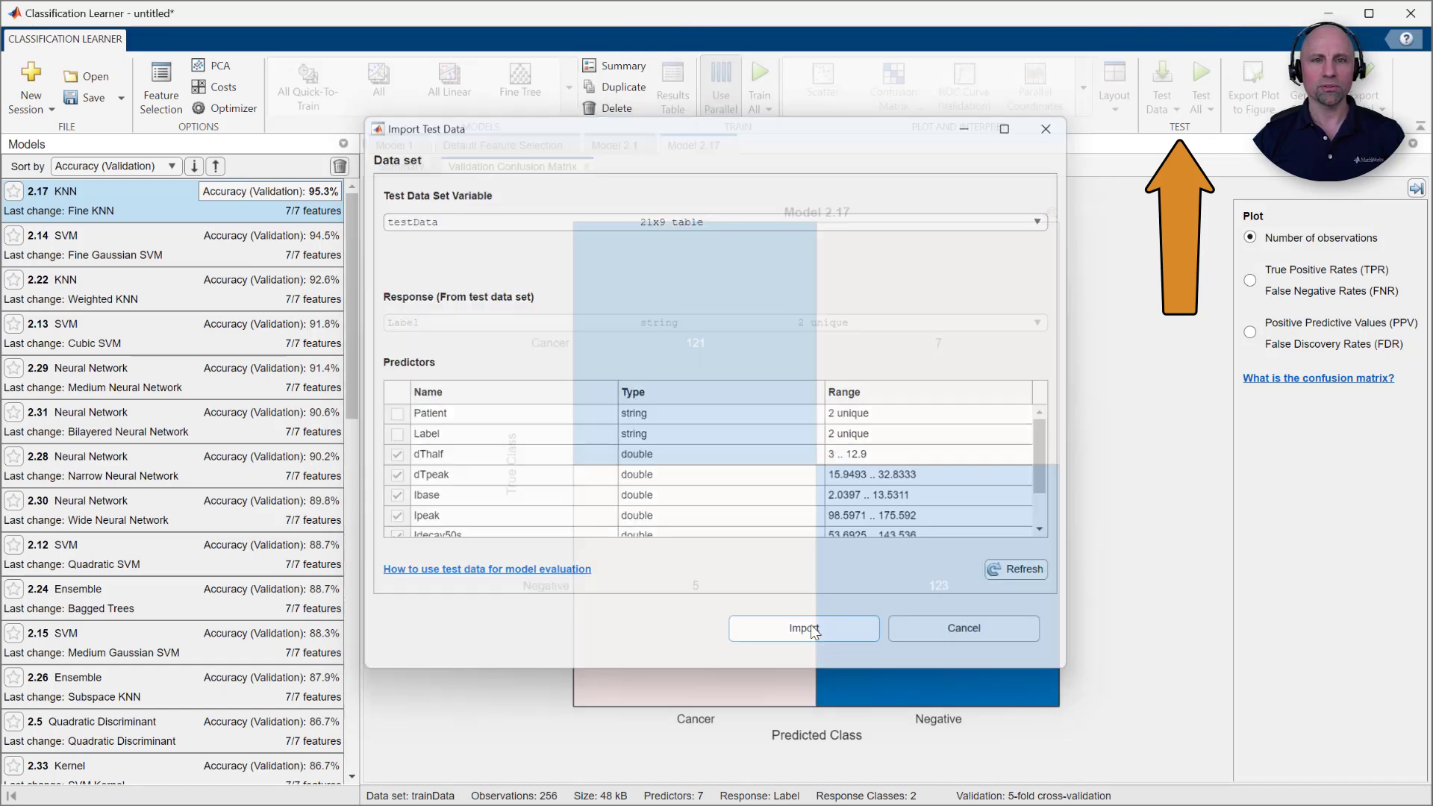
left_click(803, 628)
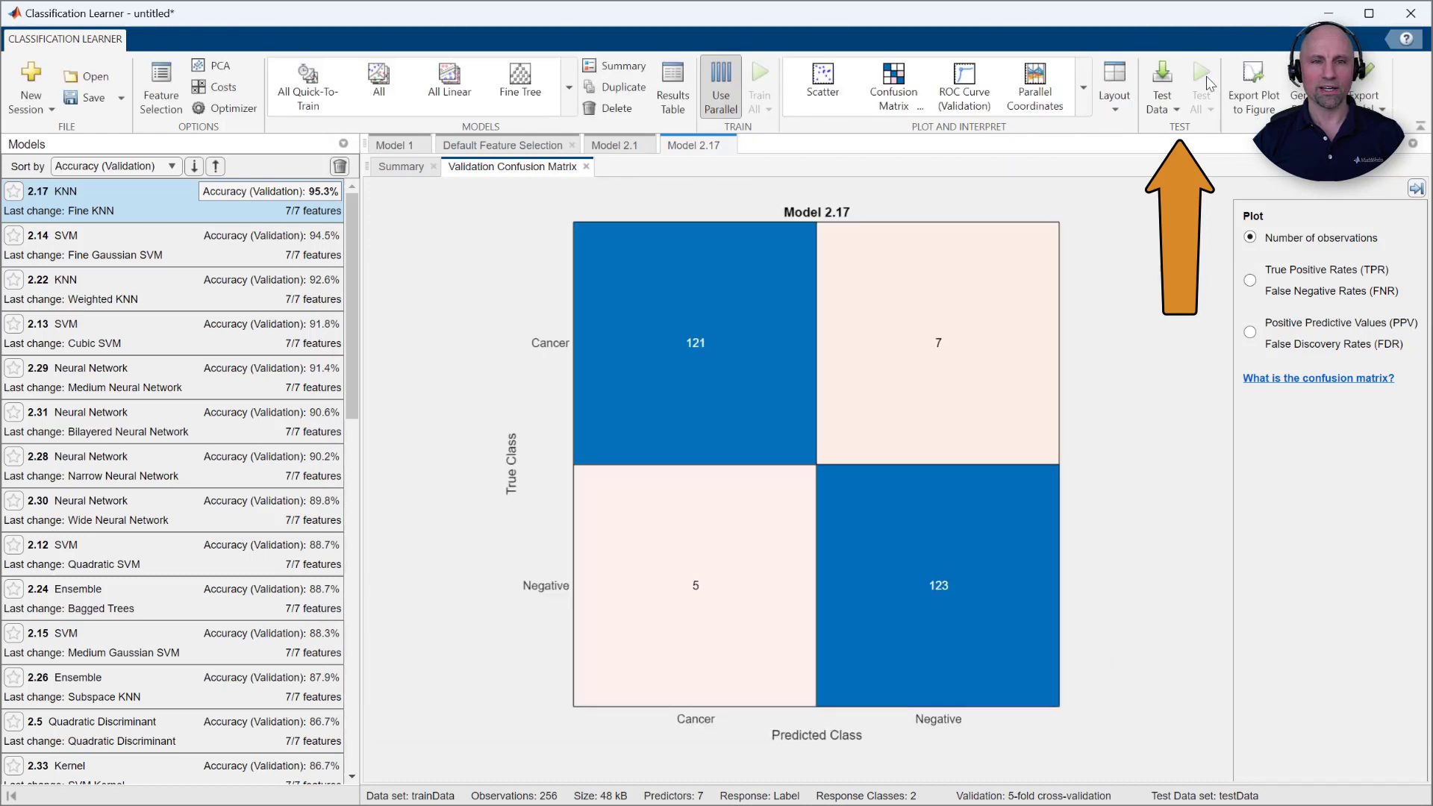
left_click(1200, 82)
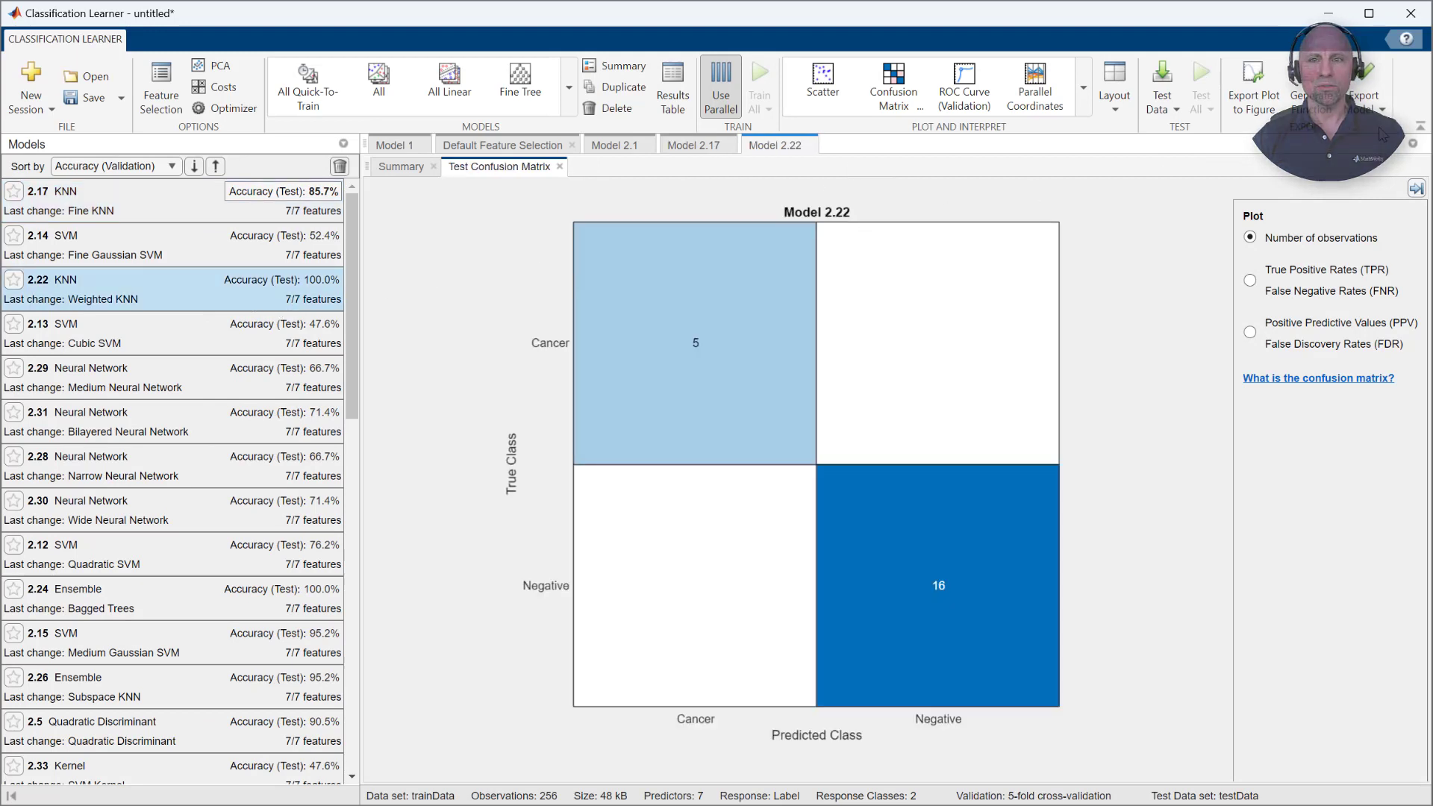
Export Model 2.22 to the MATLAB workspace as trainedModel.
left_click(1362, 86)
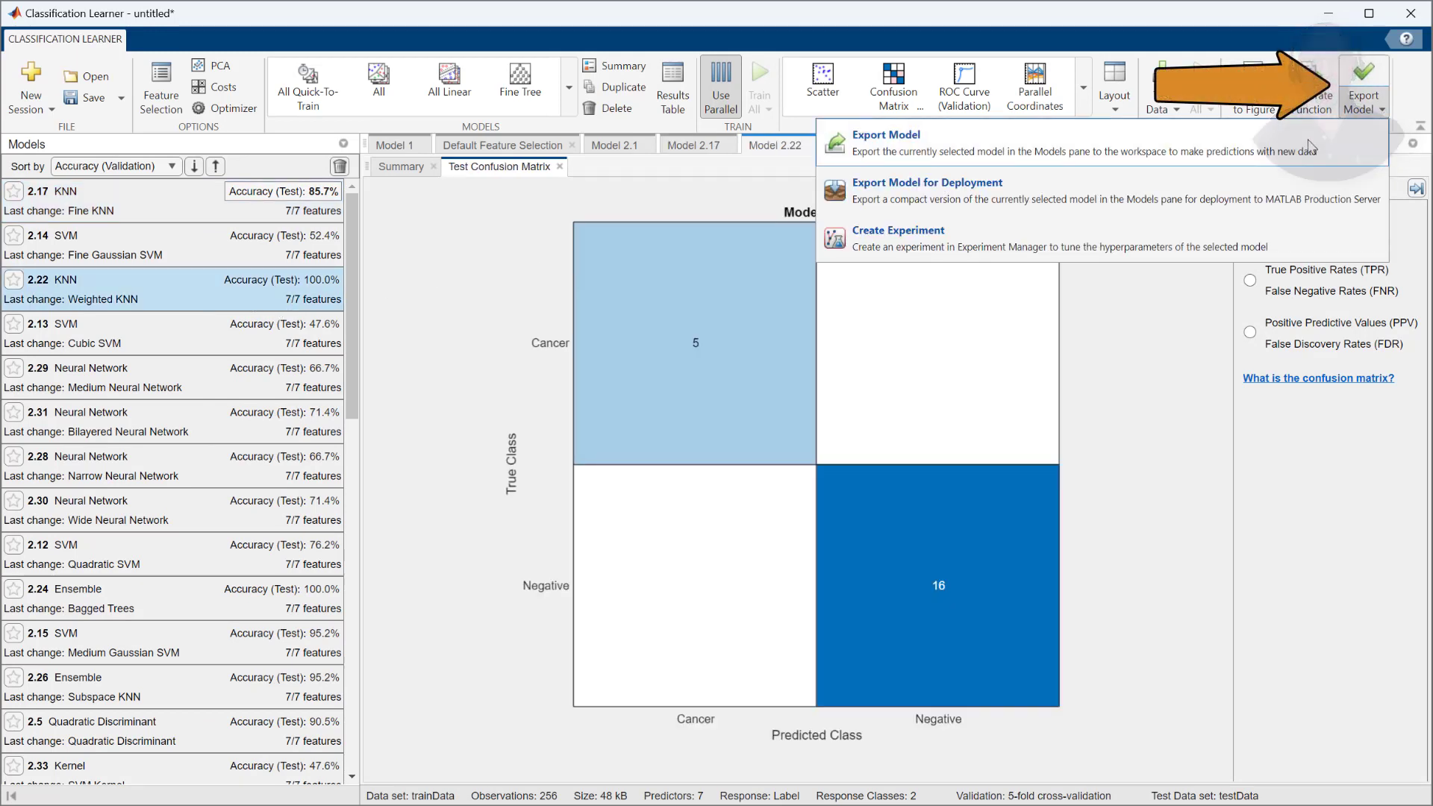
left_click(884, 136)
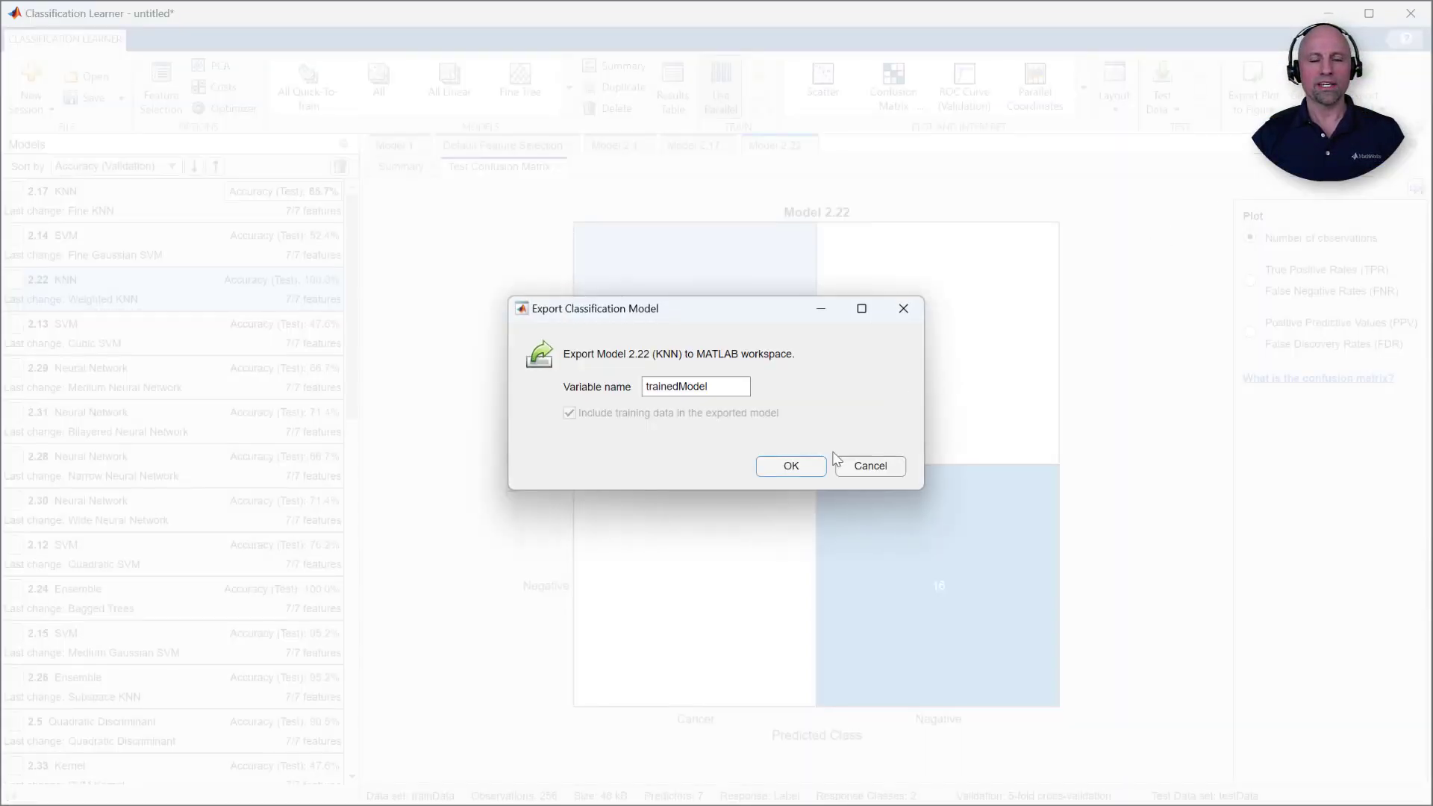
left_click(789, 466)
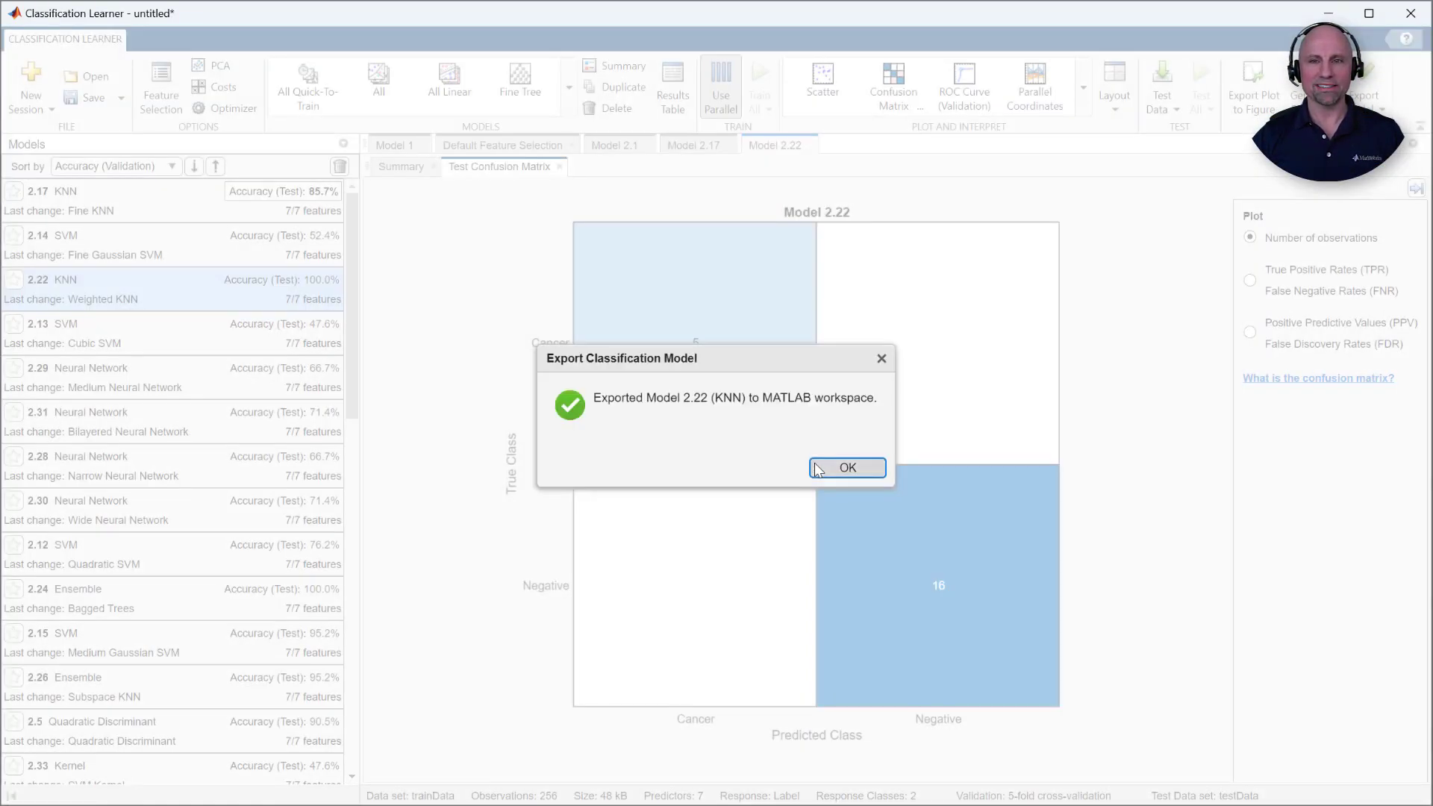
left_click(844, 467)
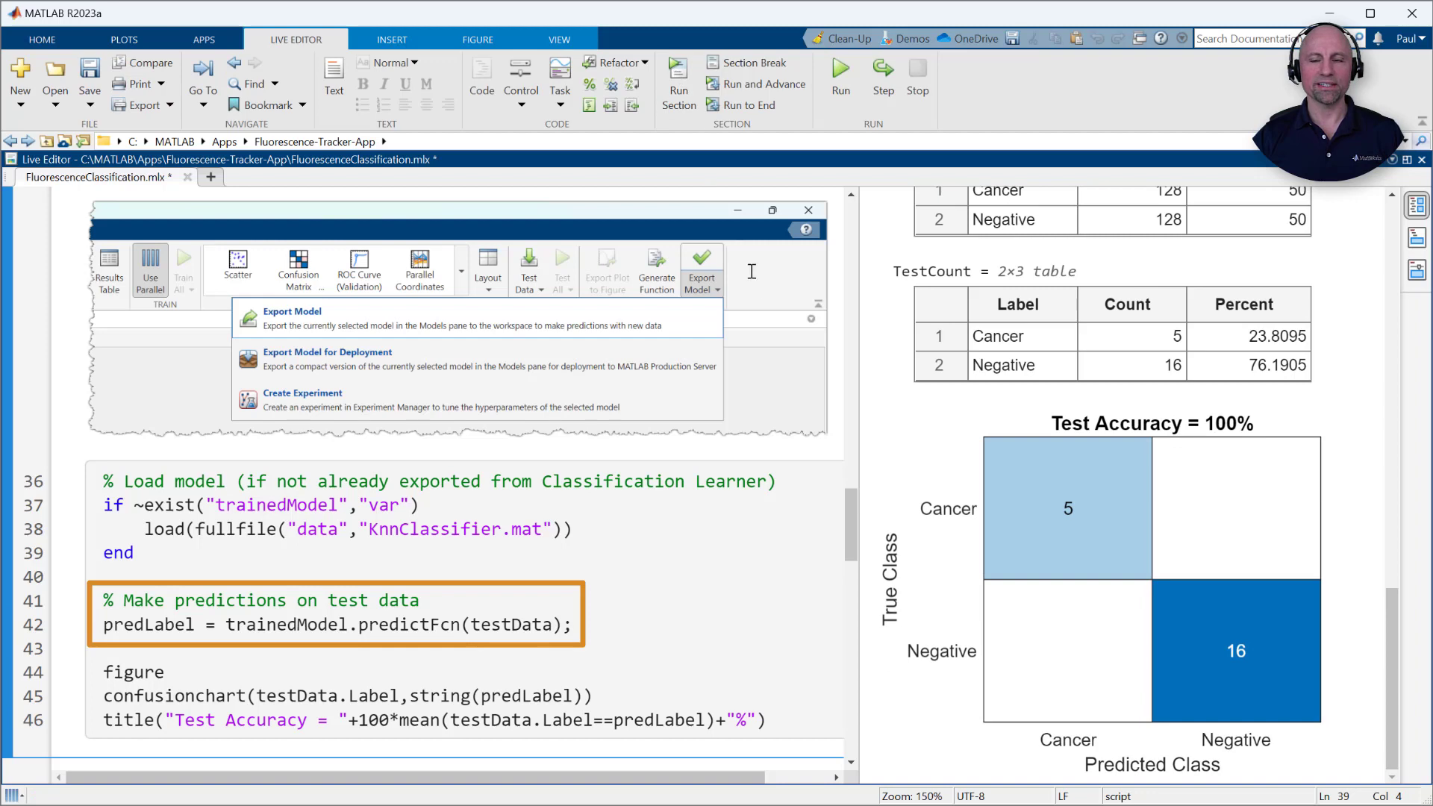
Run the prediction heatmap section to produce Benign and Cancer lesion heatmap figures.
scroll("down", 3)
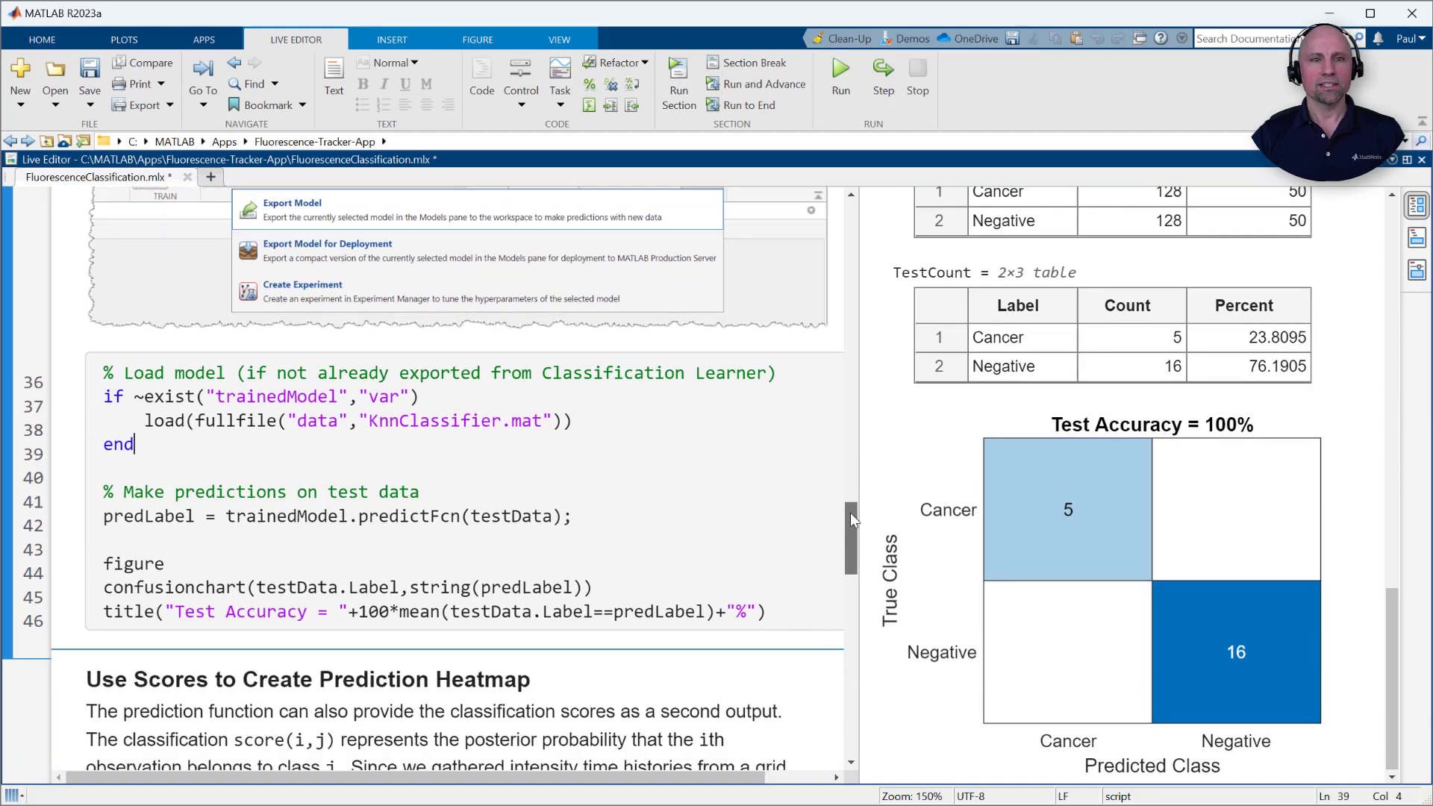
scroll("down", 3)
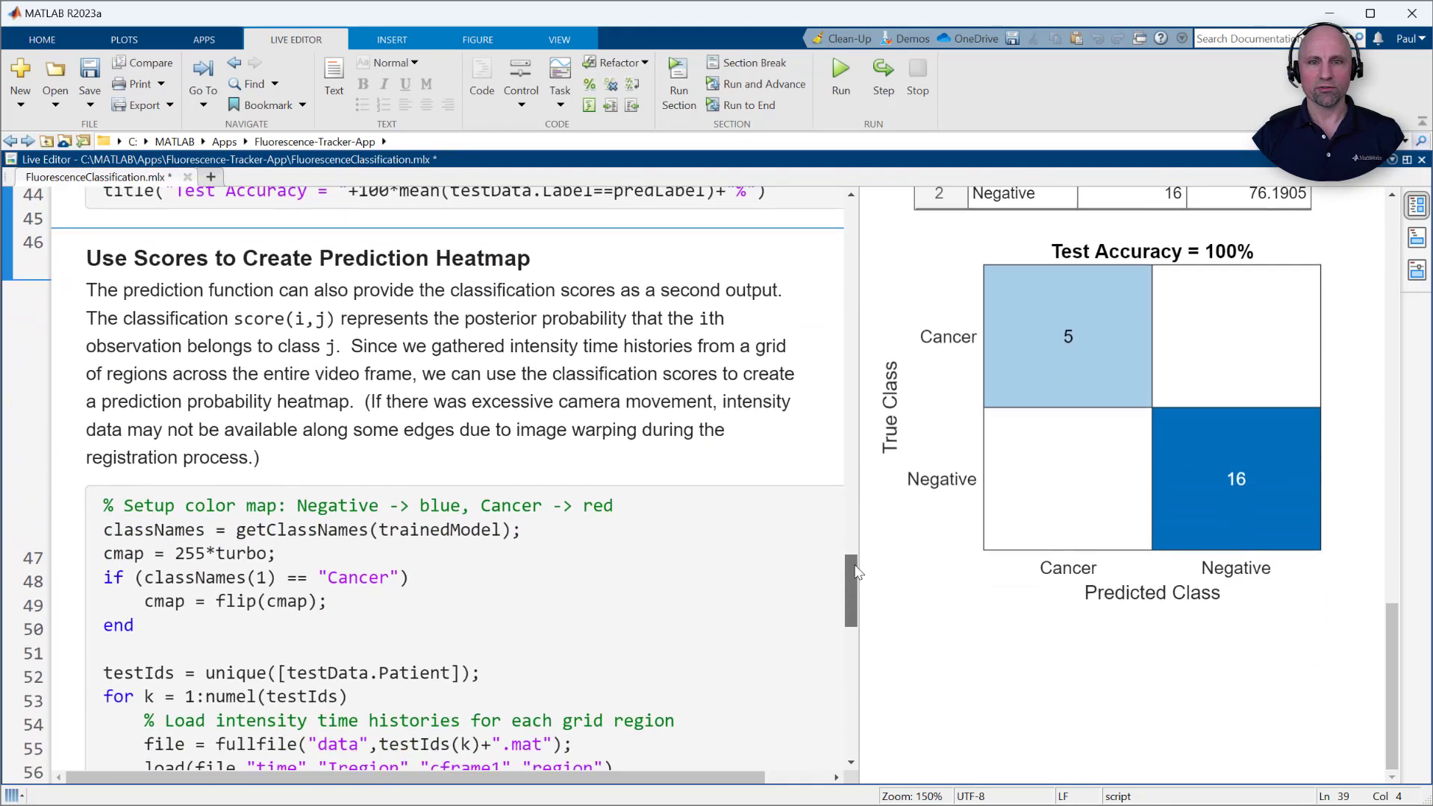
scroll("down", 3)
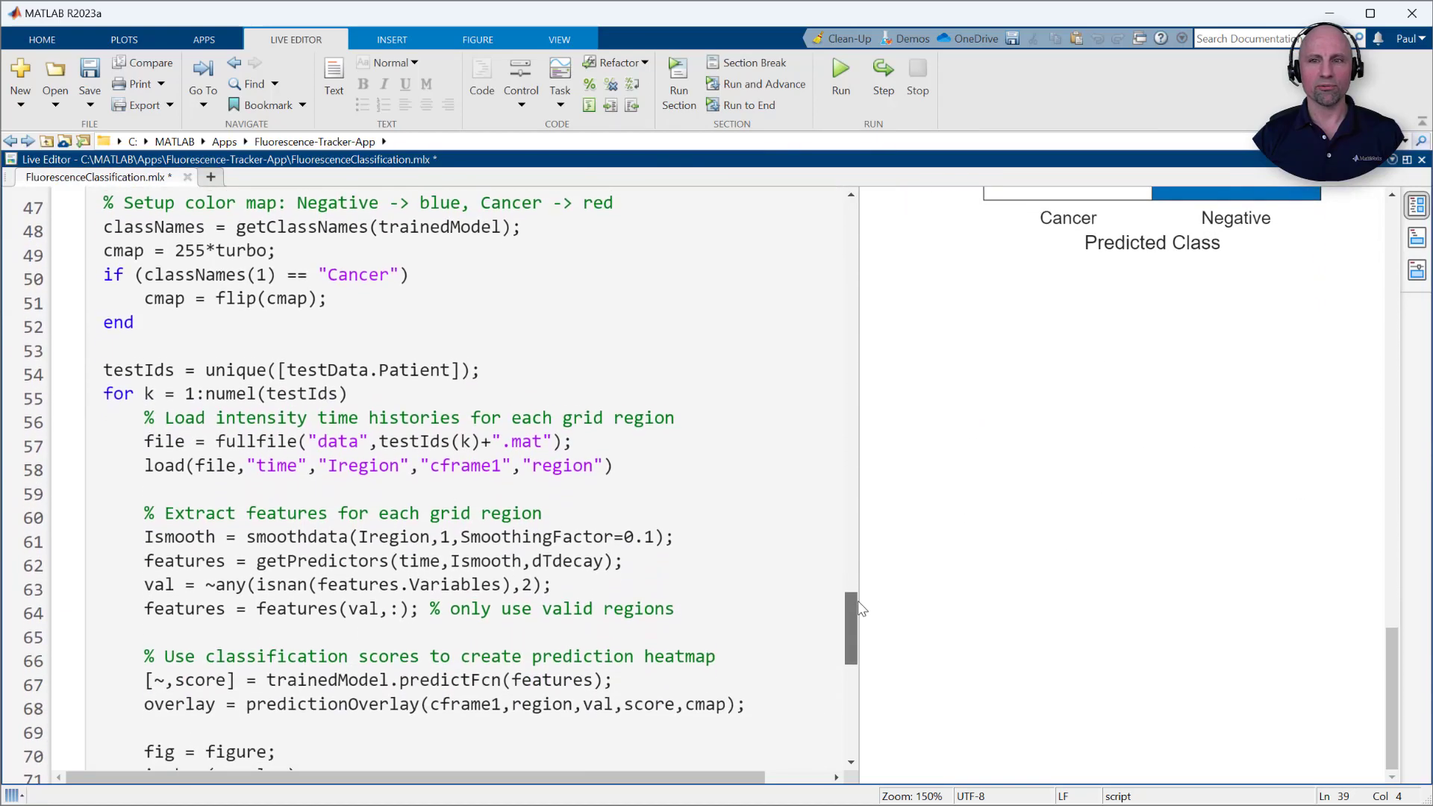
scroll("down", 3)
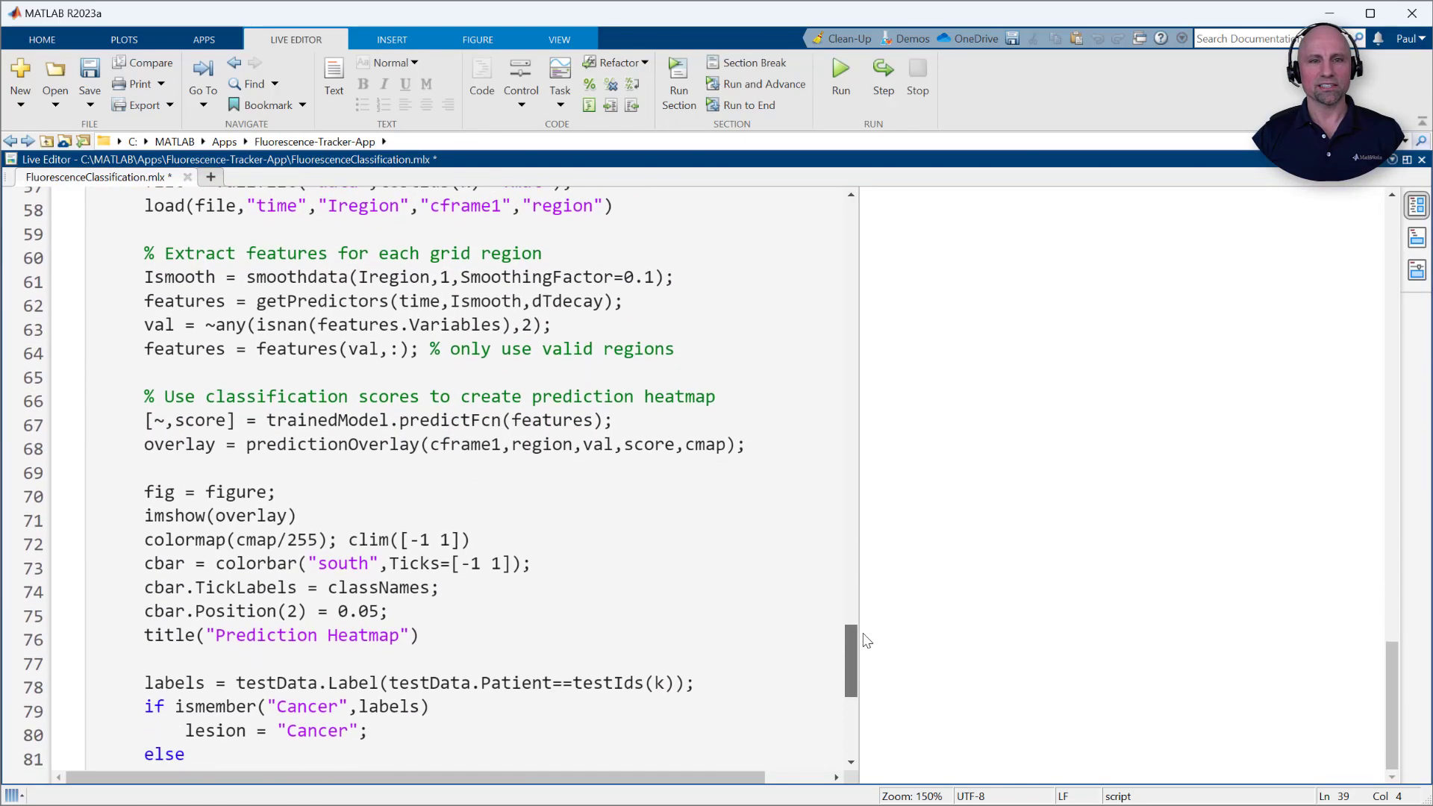
left_click(678, 77)
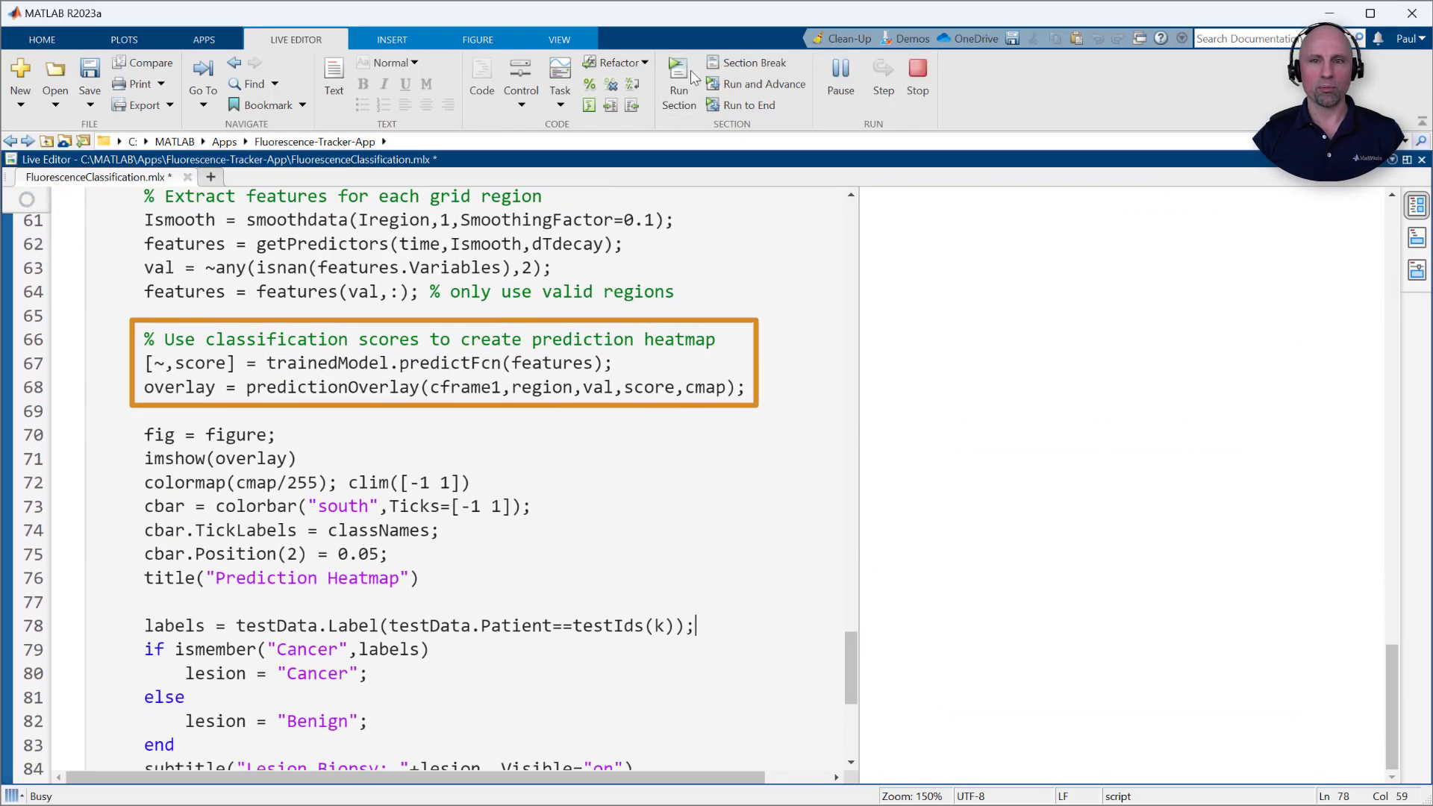
left_click(677, 73)
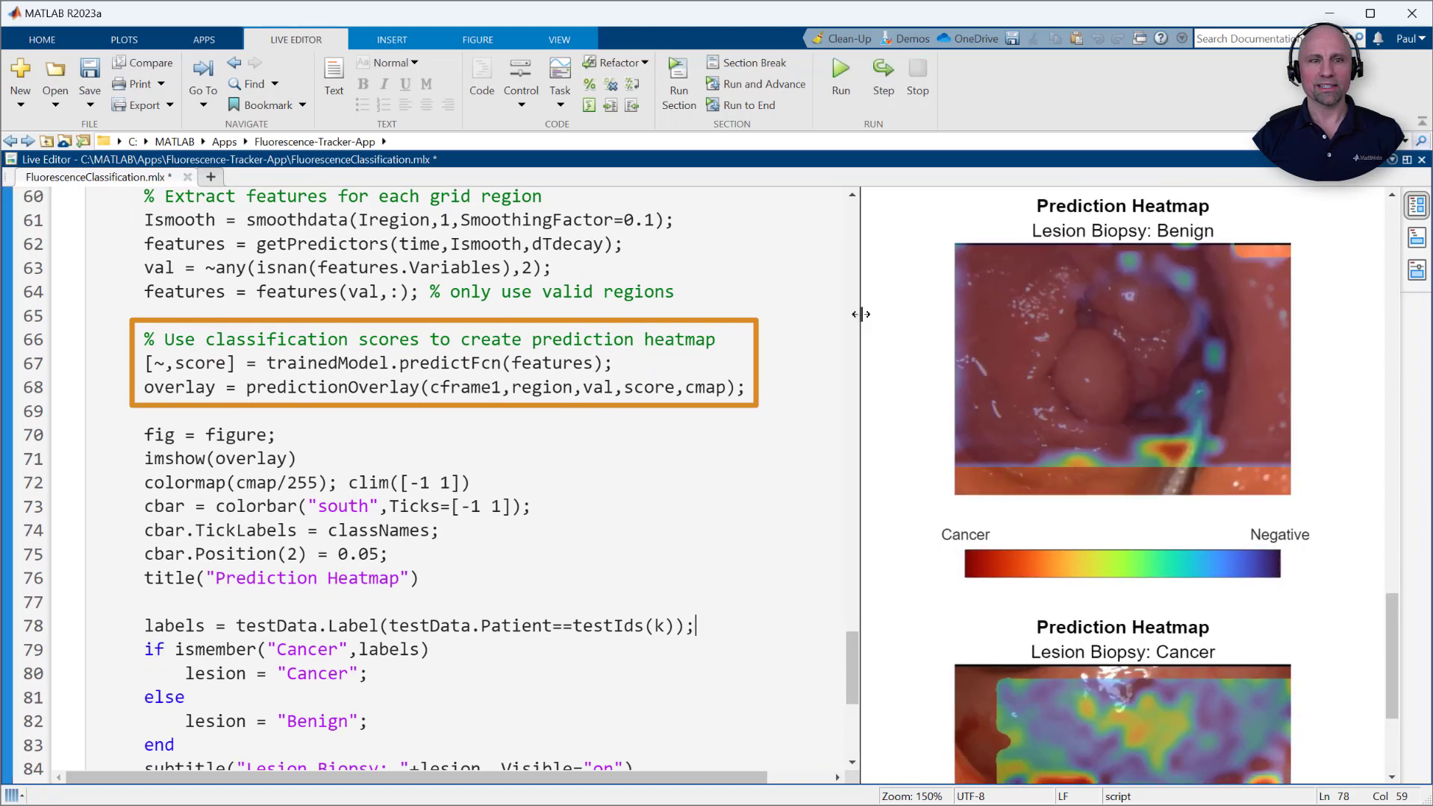